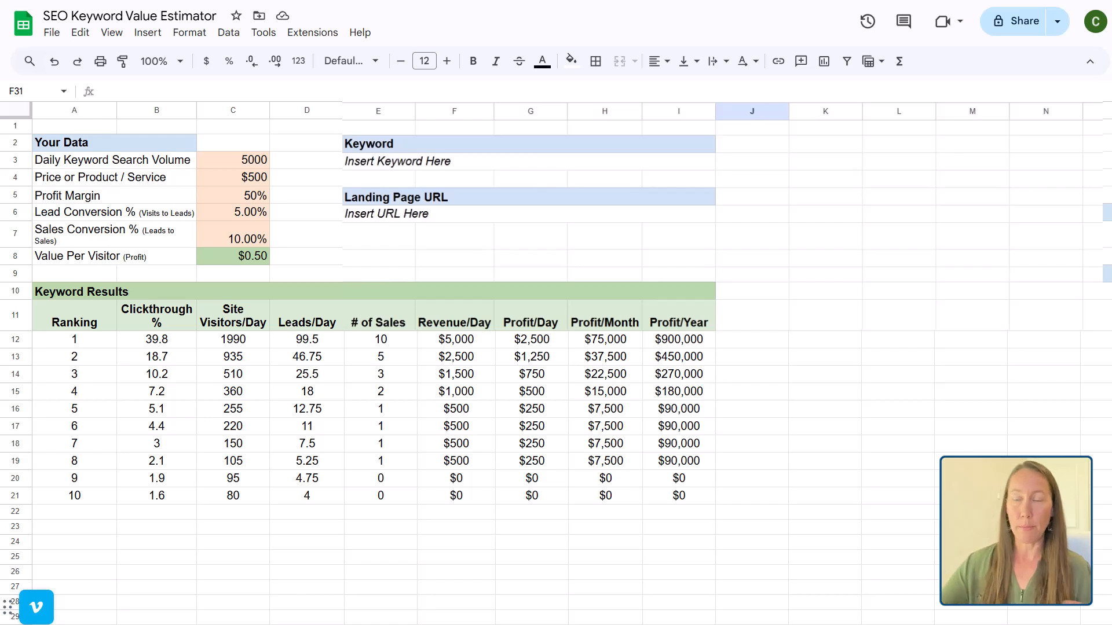
mouse_move(586, 382)
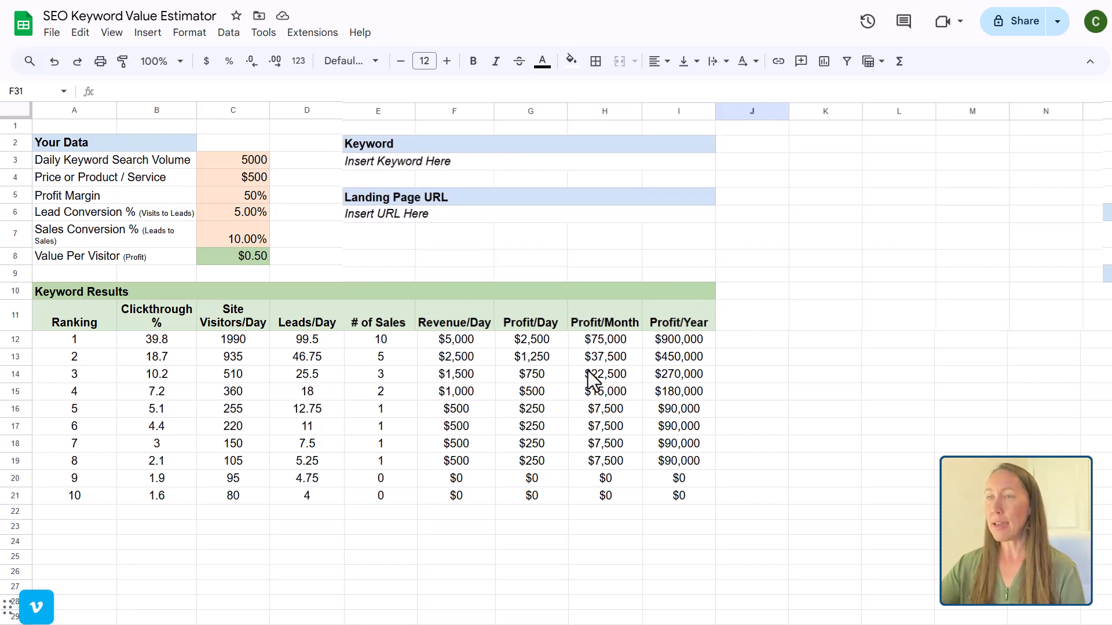
mouse_move(280, 187)
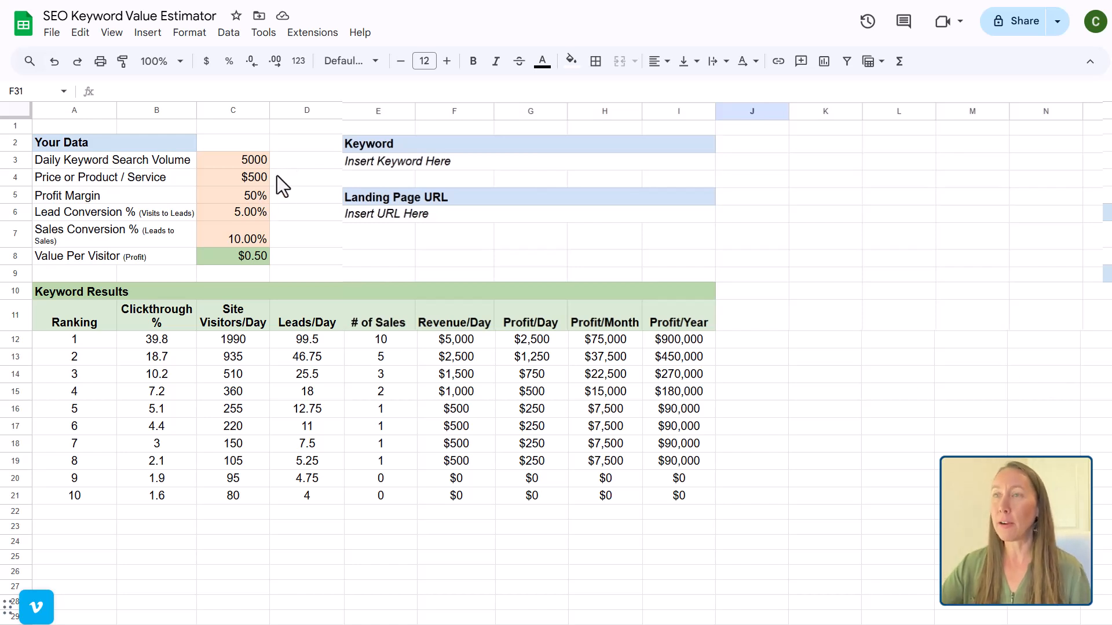
mouse_move(334, 243)
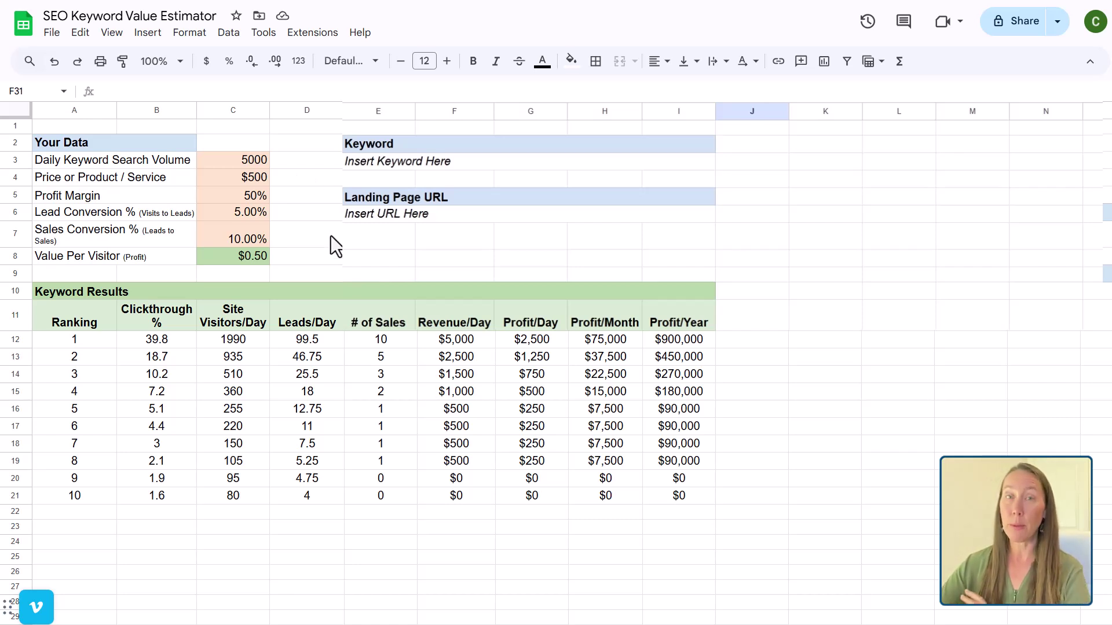
mouse_move(74, 311)
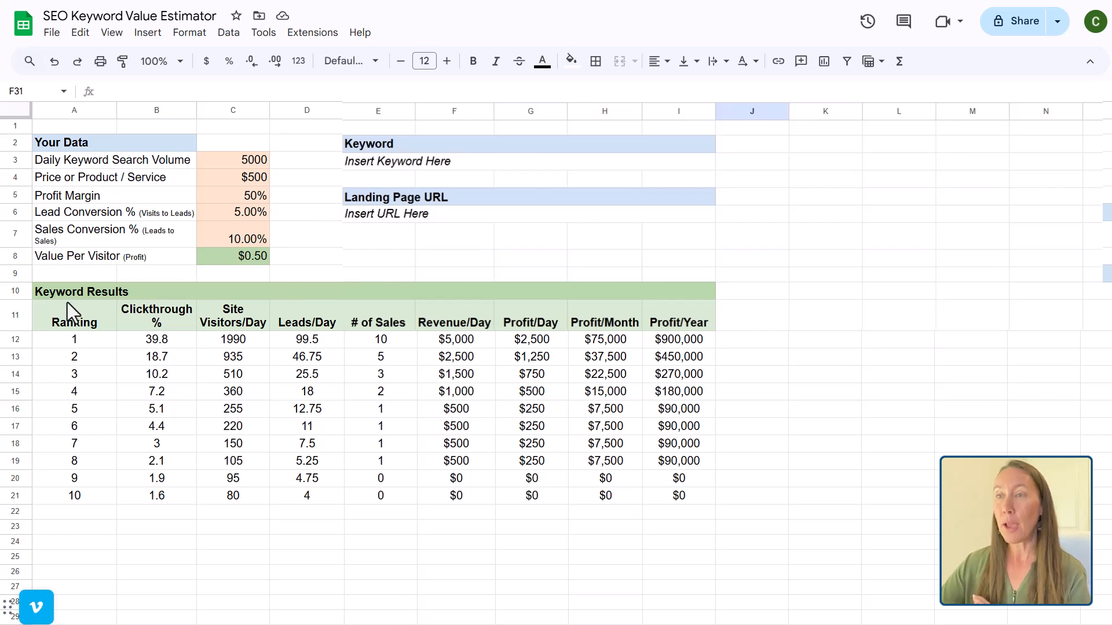
mouse_move(113, 348)
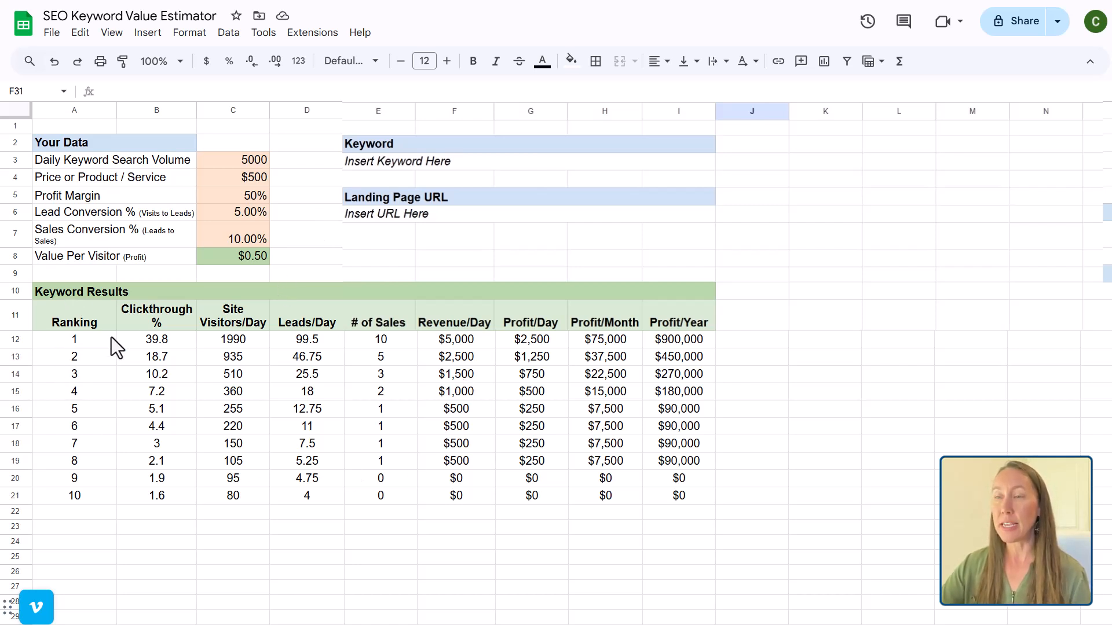
Review the ranking 1-10 rows, checking ranking 1's clickthrough % and site visitors formula
click(74, 339)
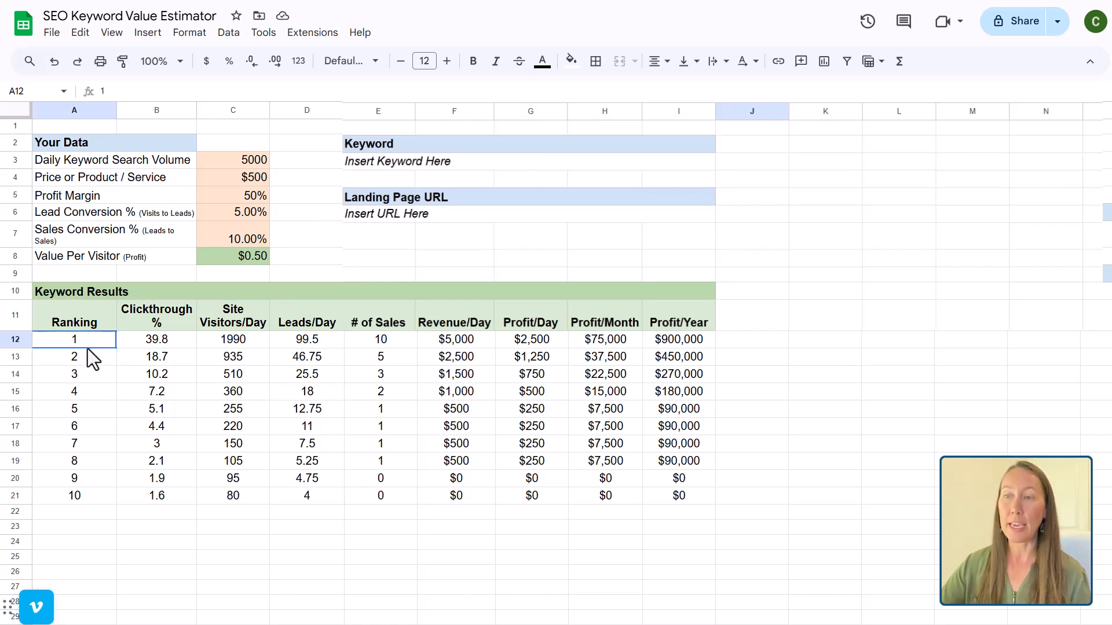
drag(74, 339, 74, 495)
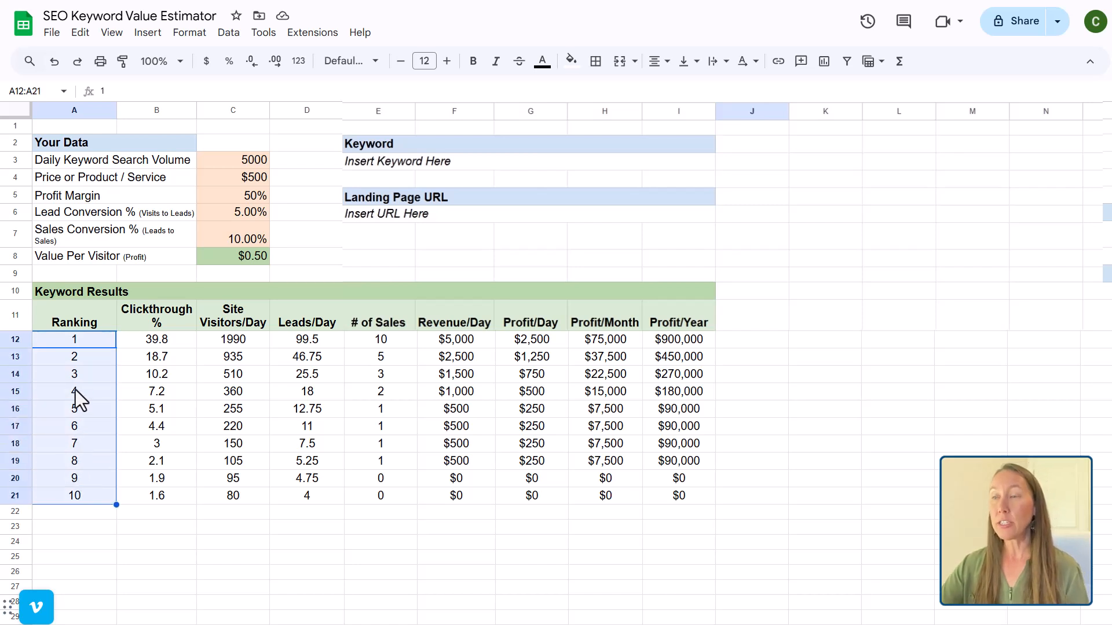
mouse_move(81, 361)
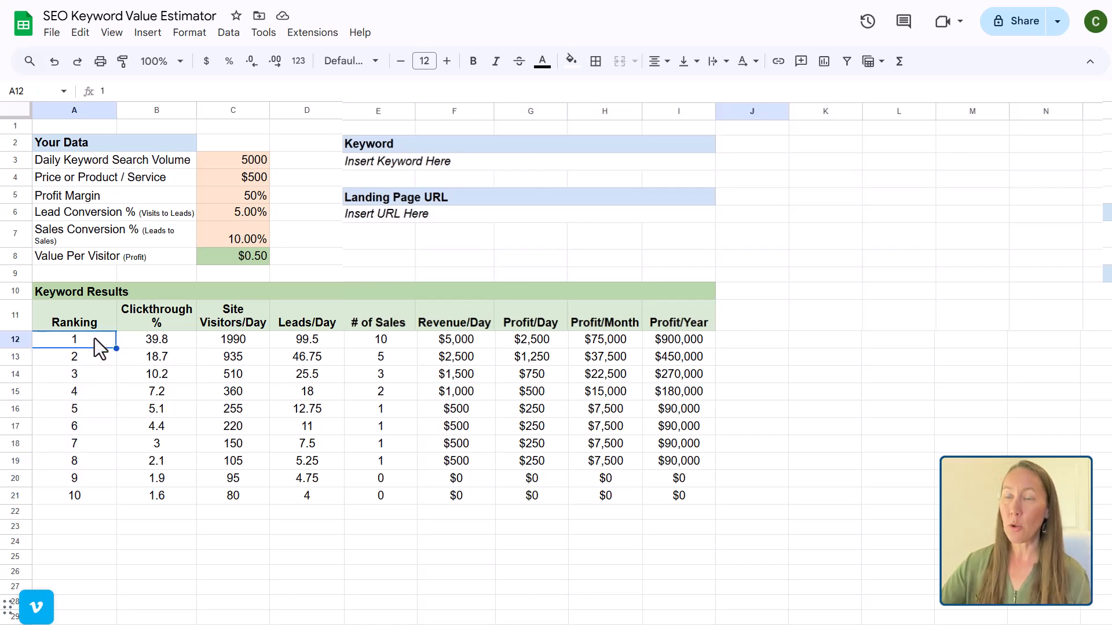
click(157, 340)
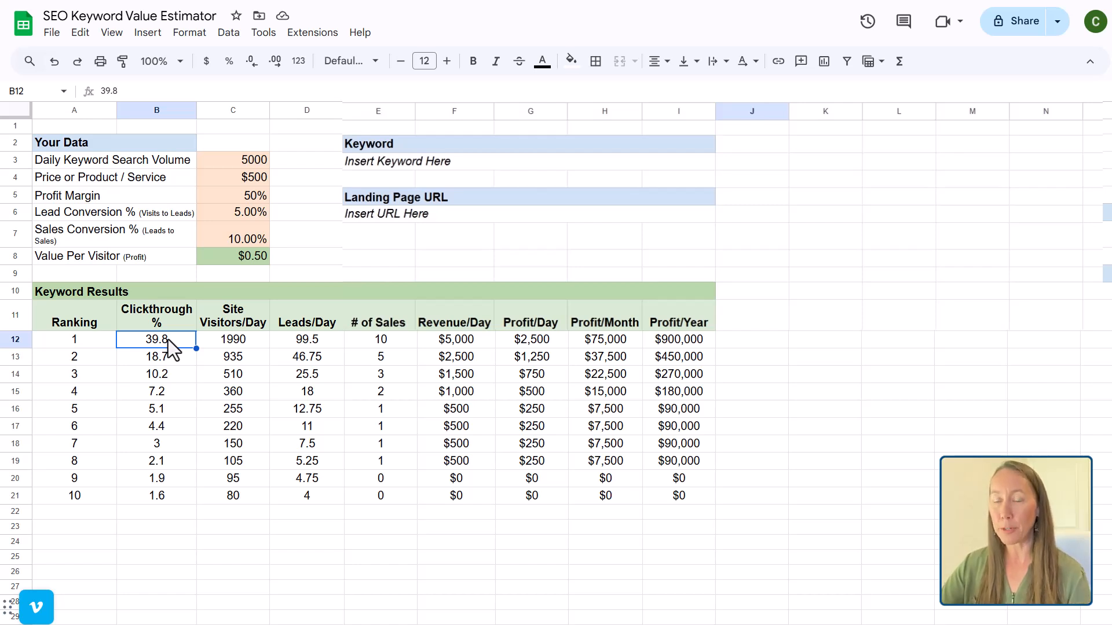
click(233, 340)
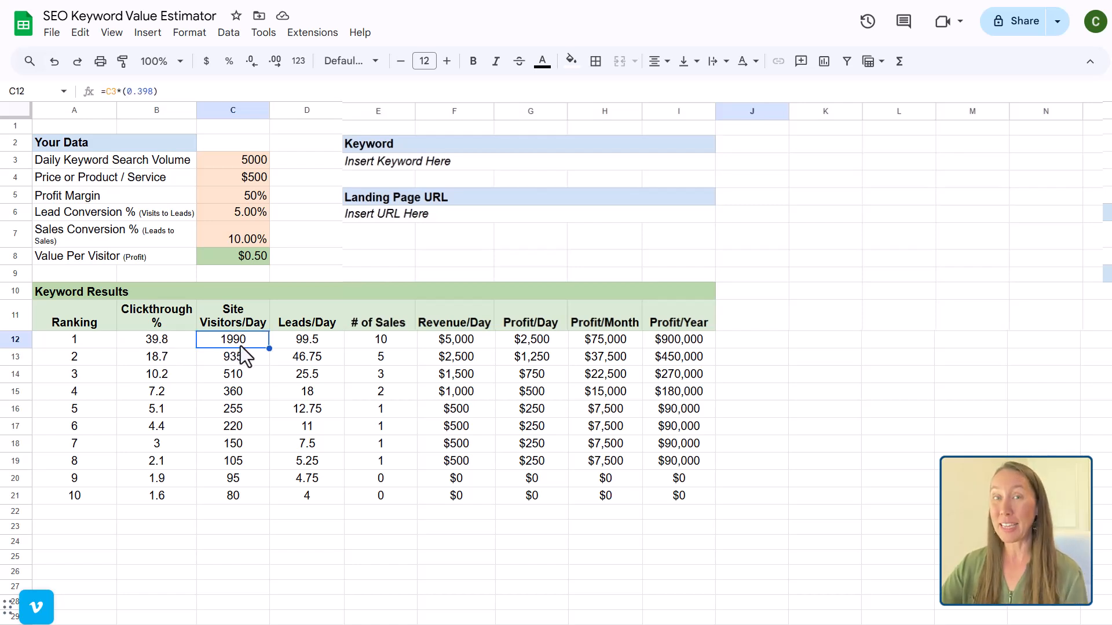
mouse_move(260, 357)
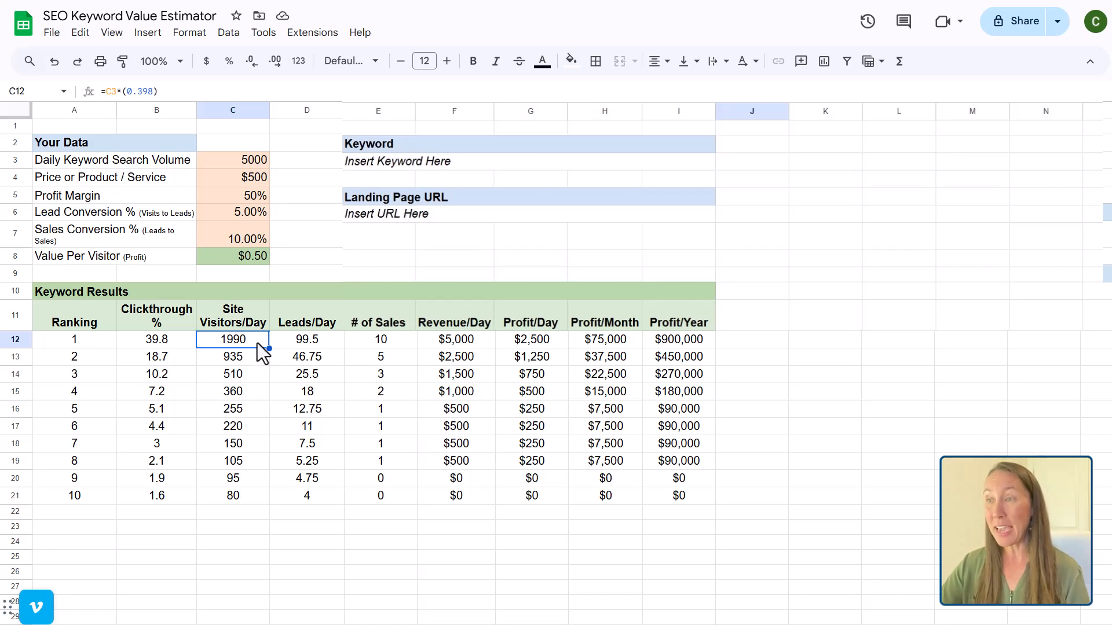
mouse_move(306, 357)
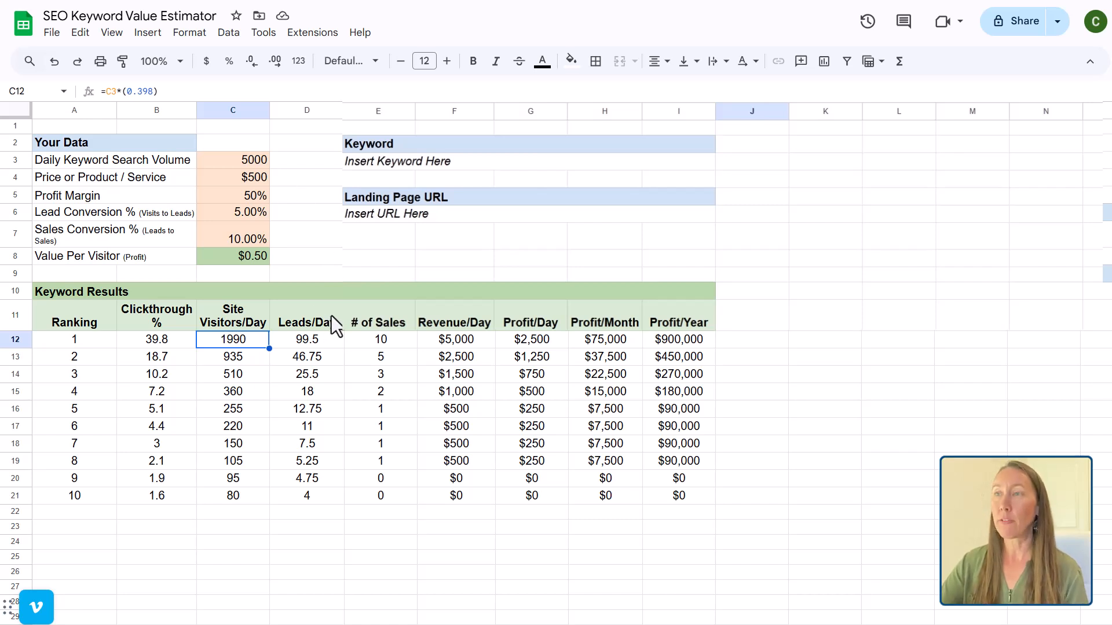
mouse_move(248, 241)
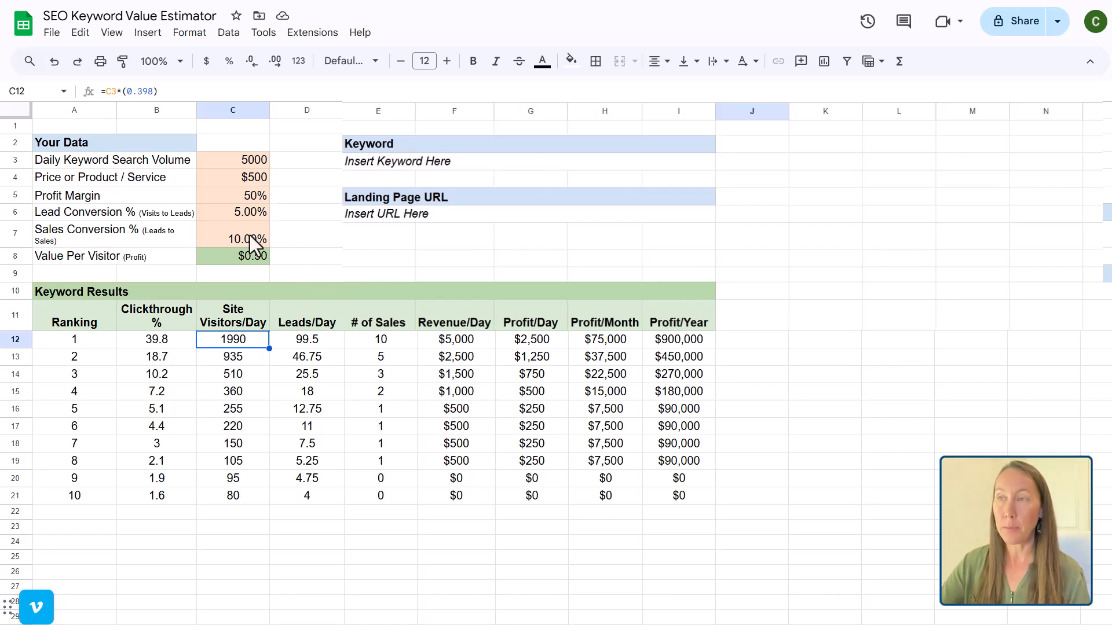
Review the search volume, profit margin, lead and sales conversion inputs and the ranking-1 visitors formula
click(233, 159)
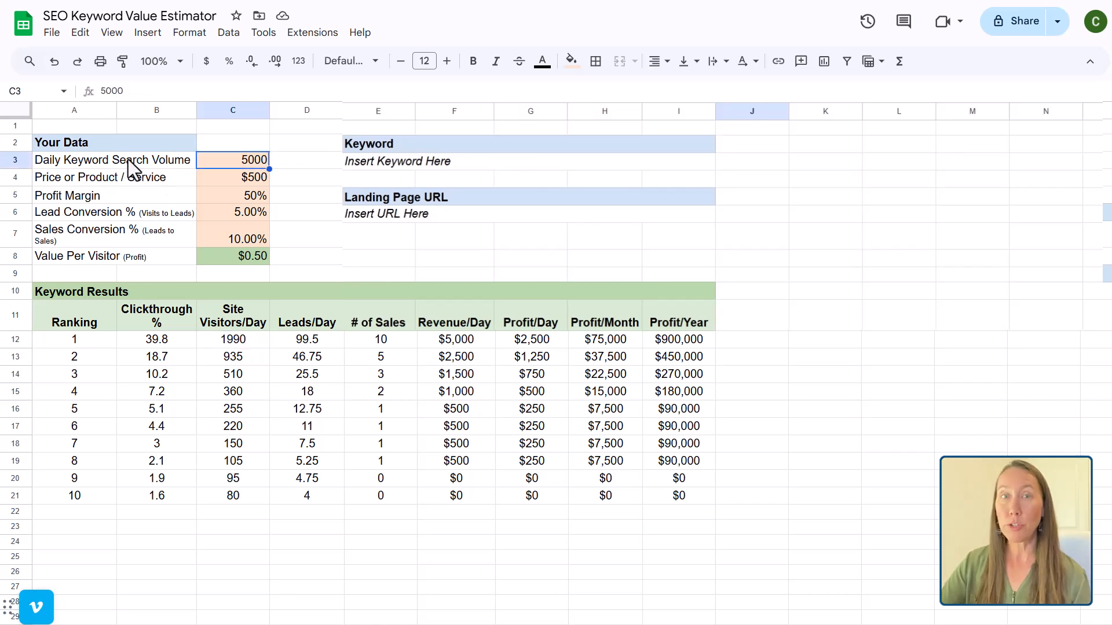
mouse_move(114, 167)
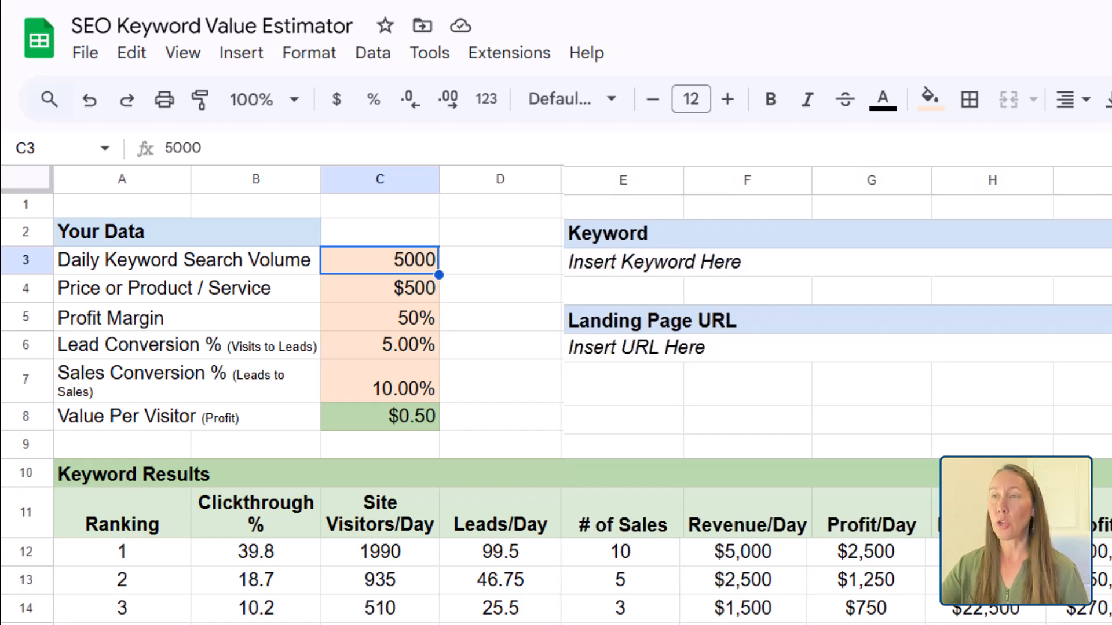
mouse_move(164, 335)
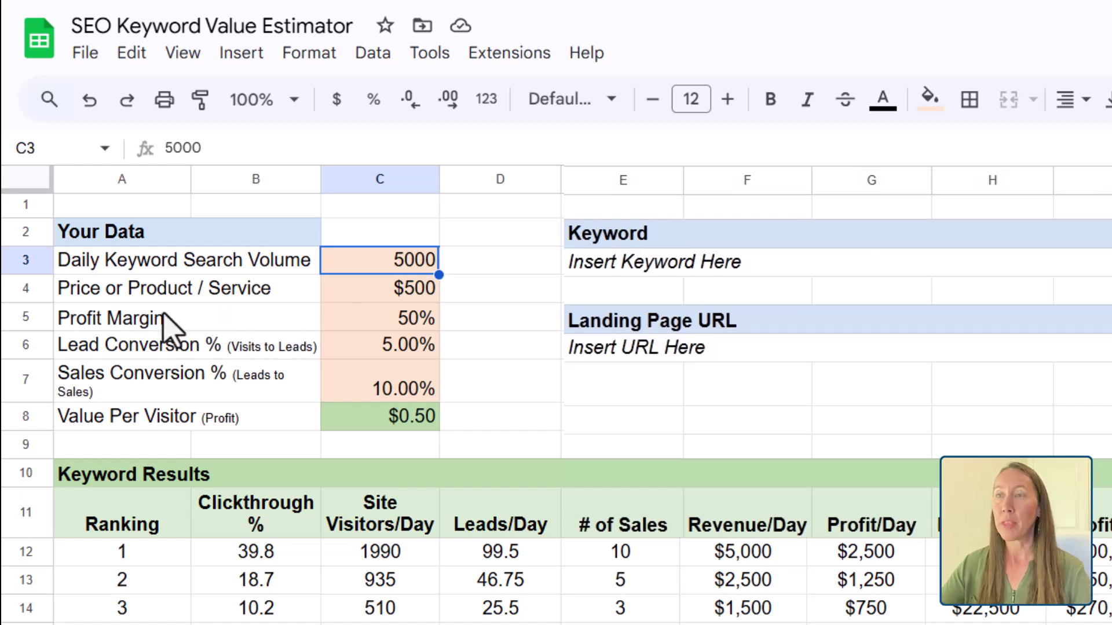
mouse_move(384, 329)
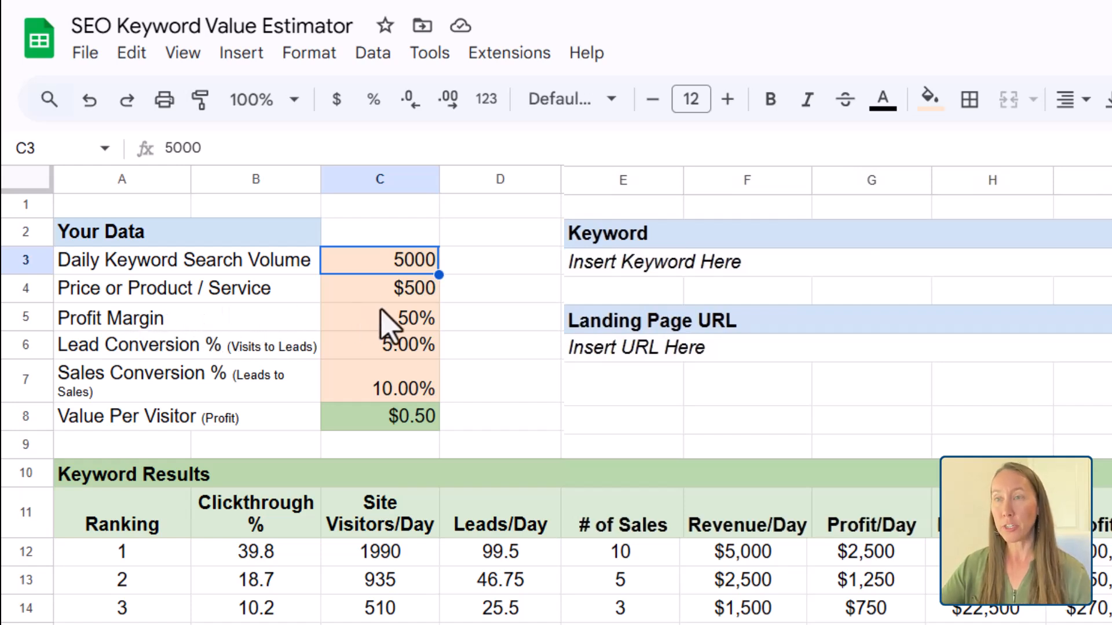
mouse_move(375, 393)
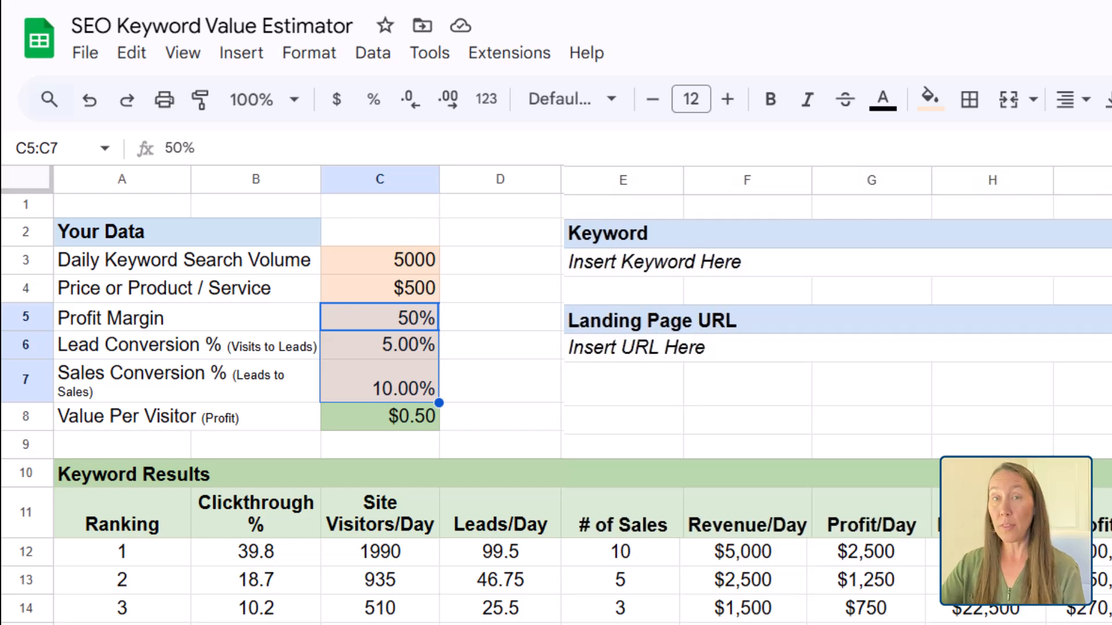
mouse_move(421, 333)
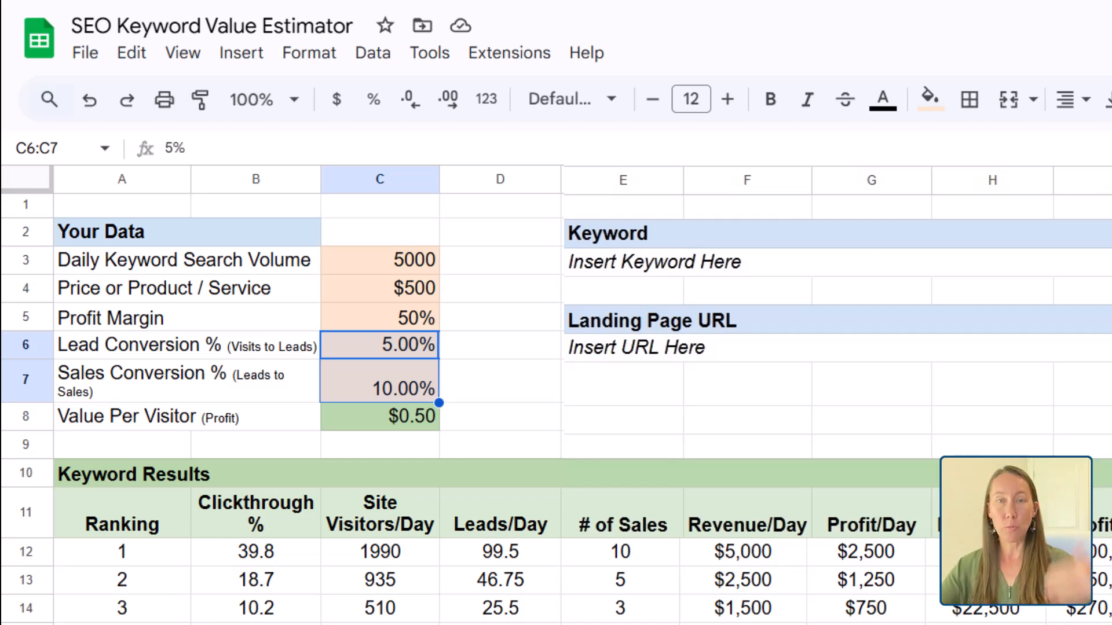
mouse_move(438, 421)
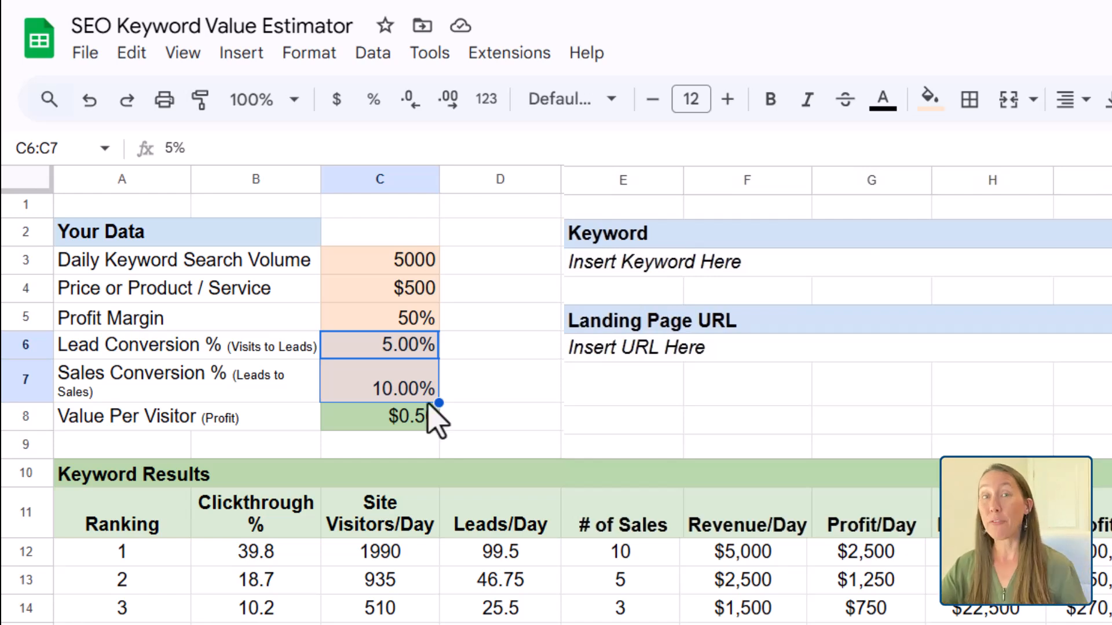
mouse_move(528, 403)
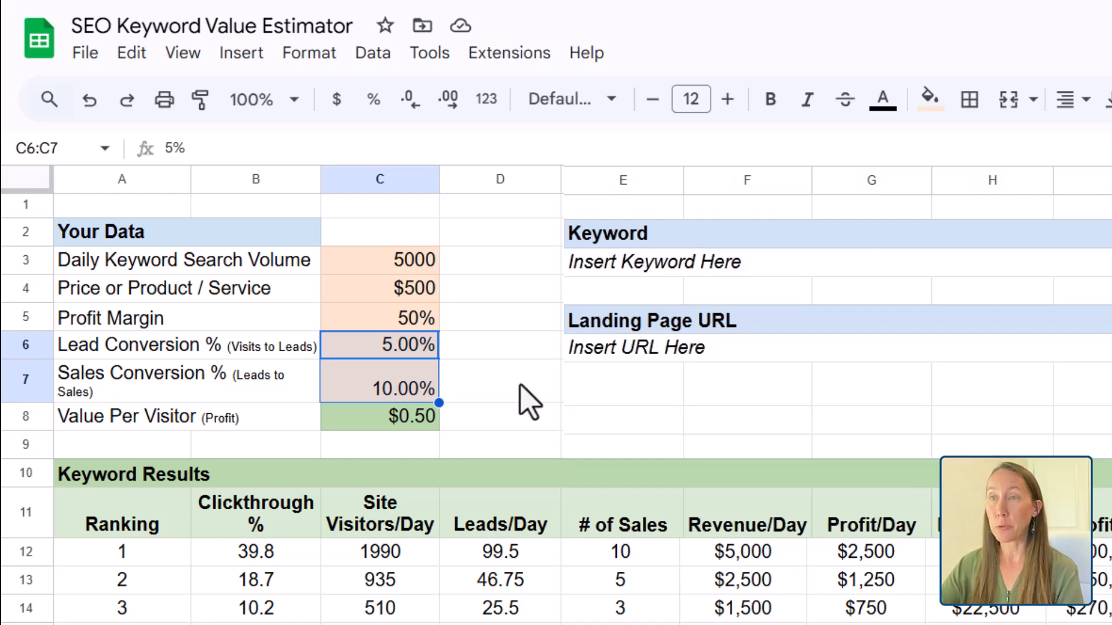
click(380, 317)
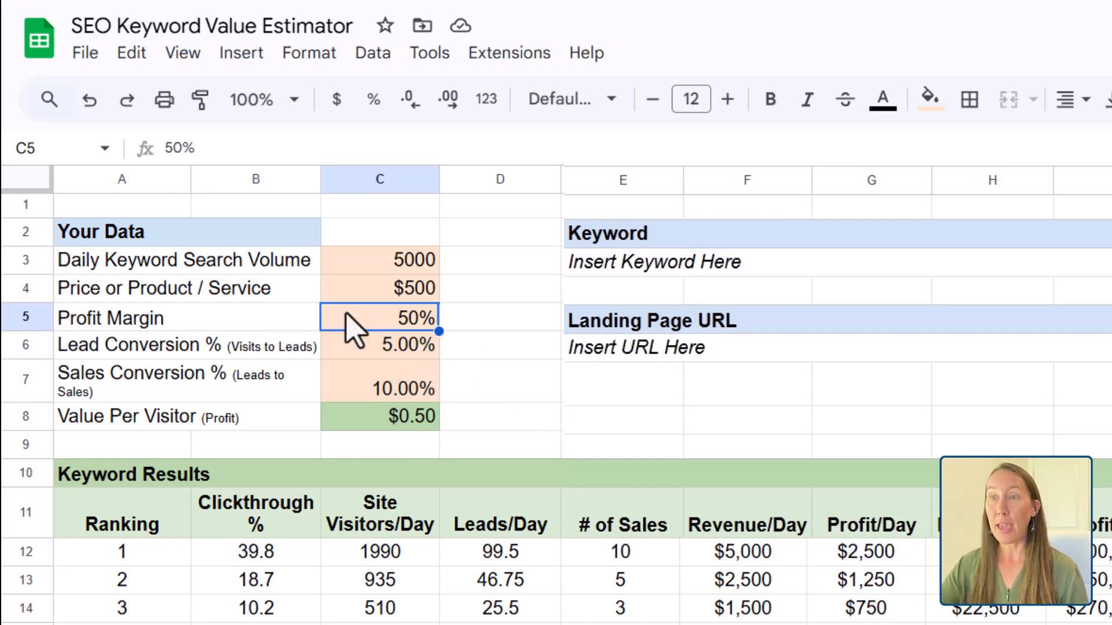
mouse_move(230, 308)
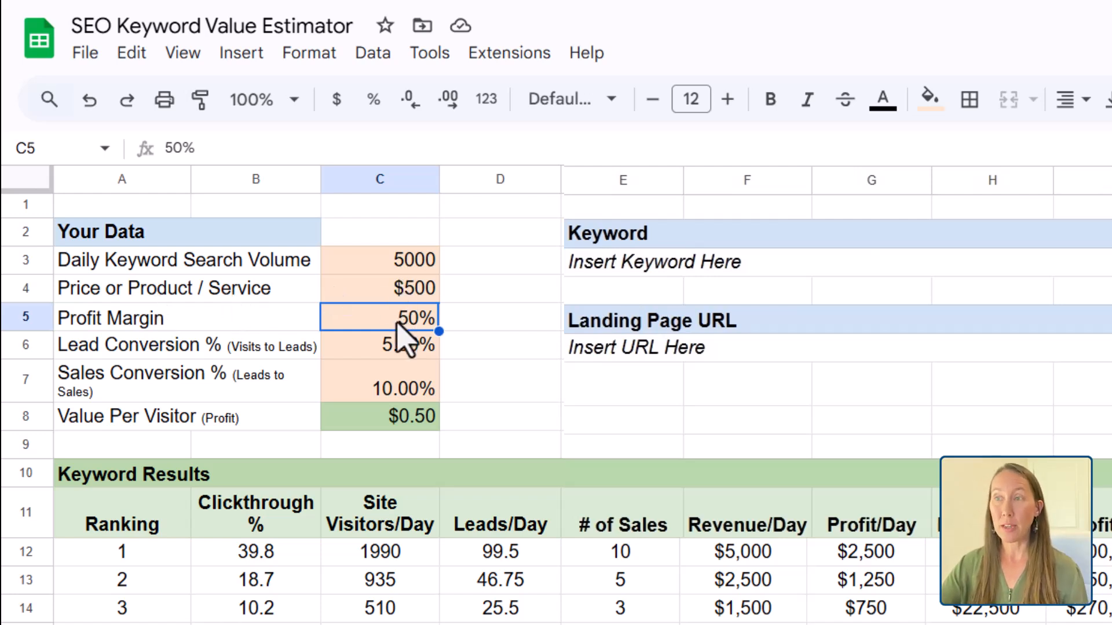
mouse_move(422, 306)
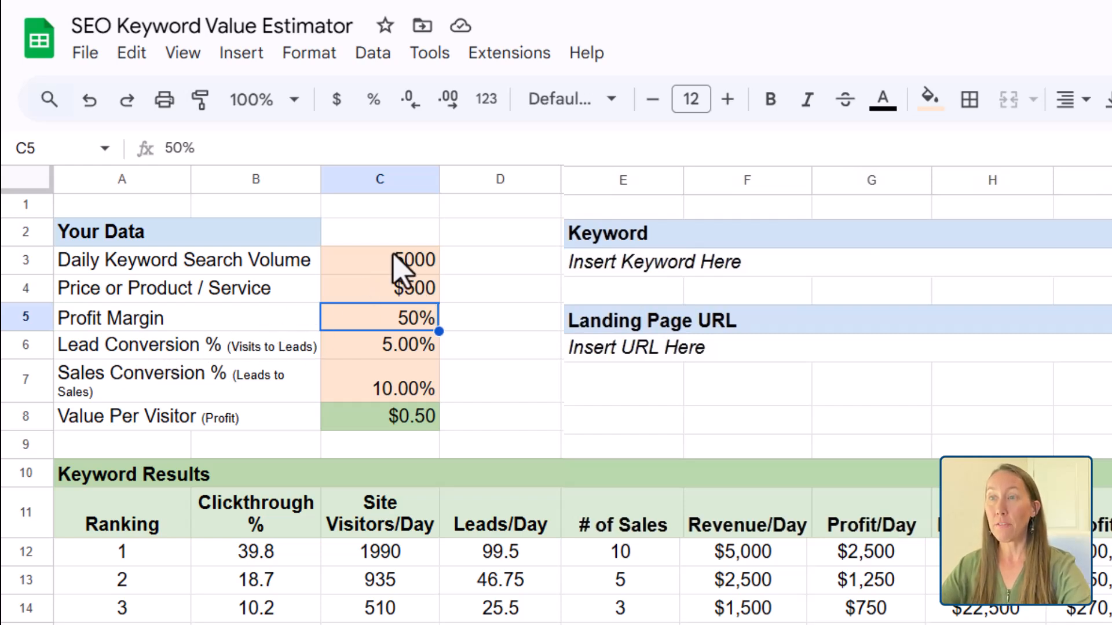
mouse_move(423, 272)
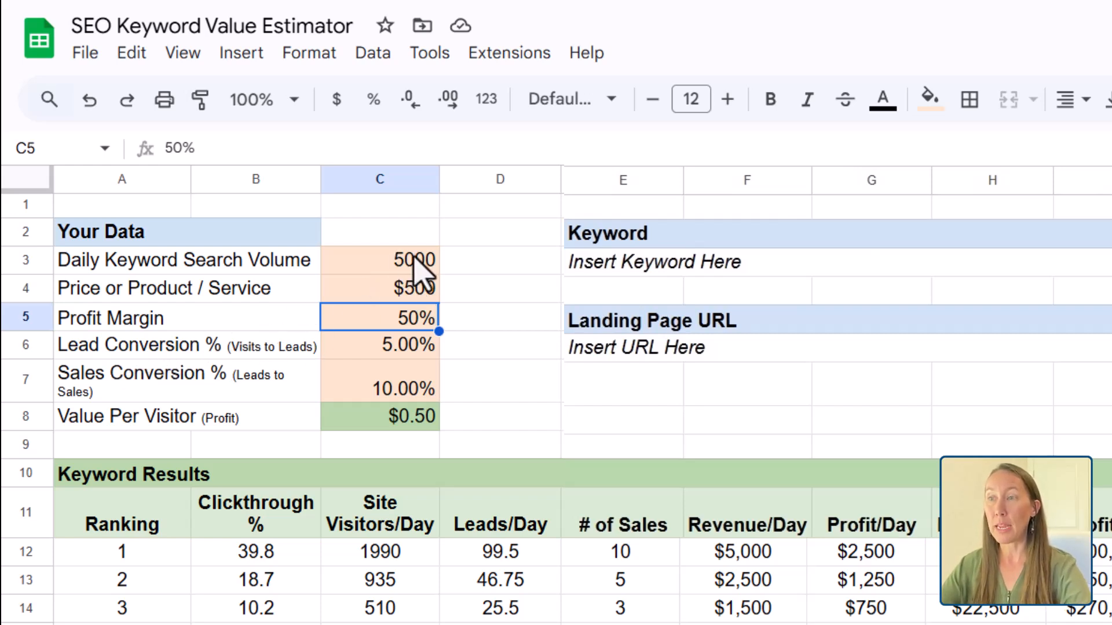
mouse_move(380, 561)
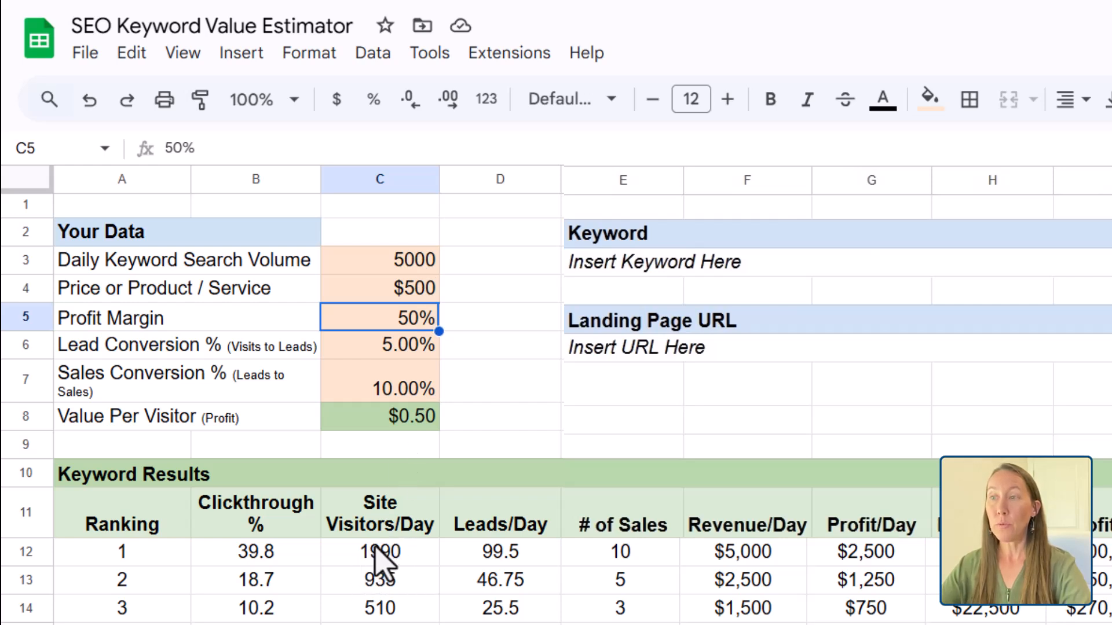
mouse_move(311, 581)
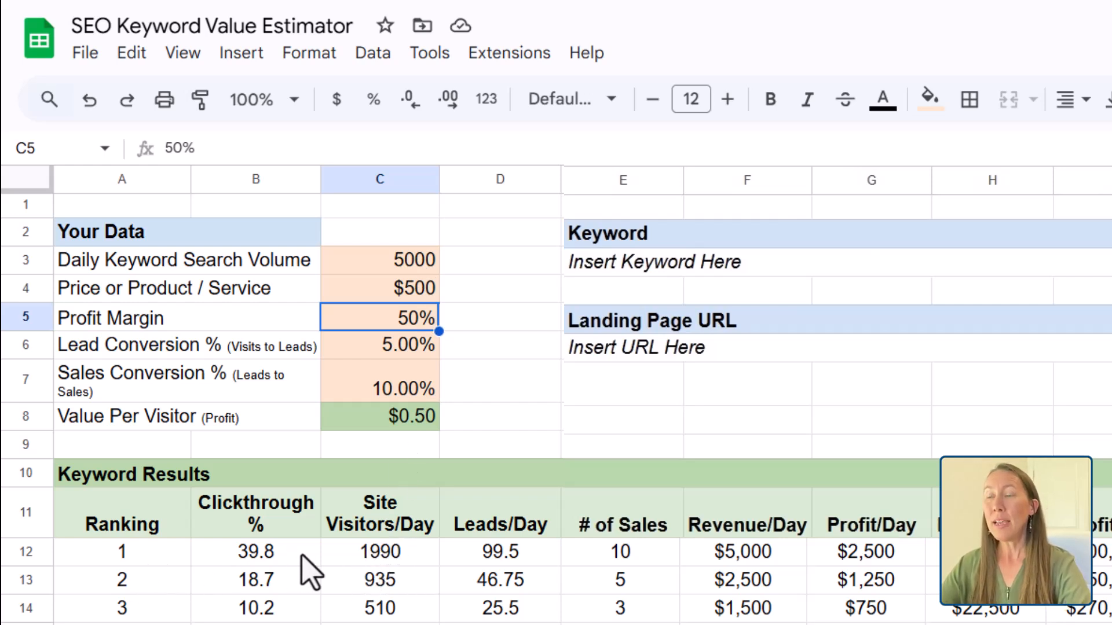
mouse_move(373, 582)
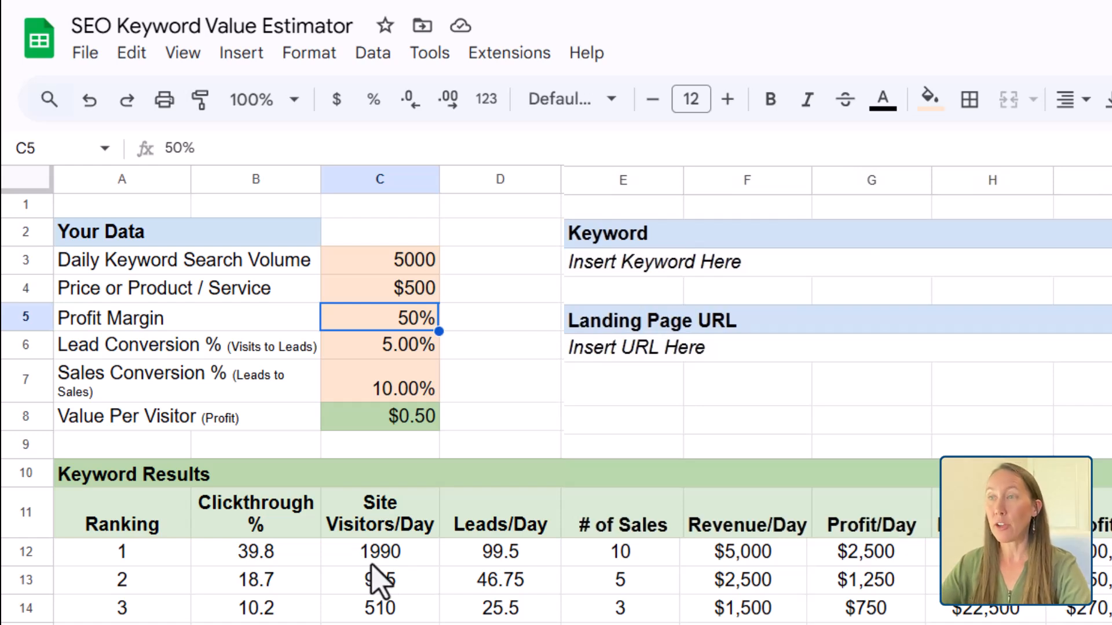
click(380, 552)
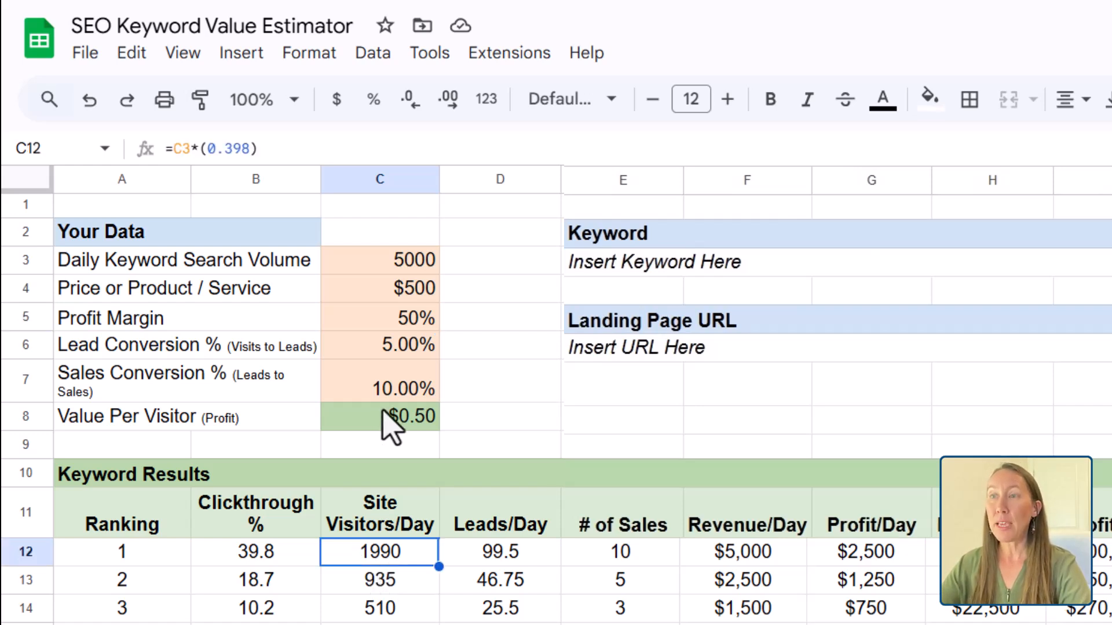
click(380, 345)
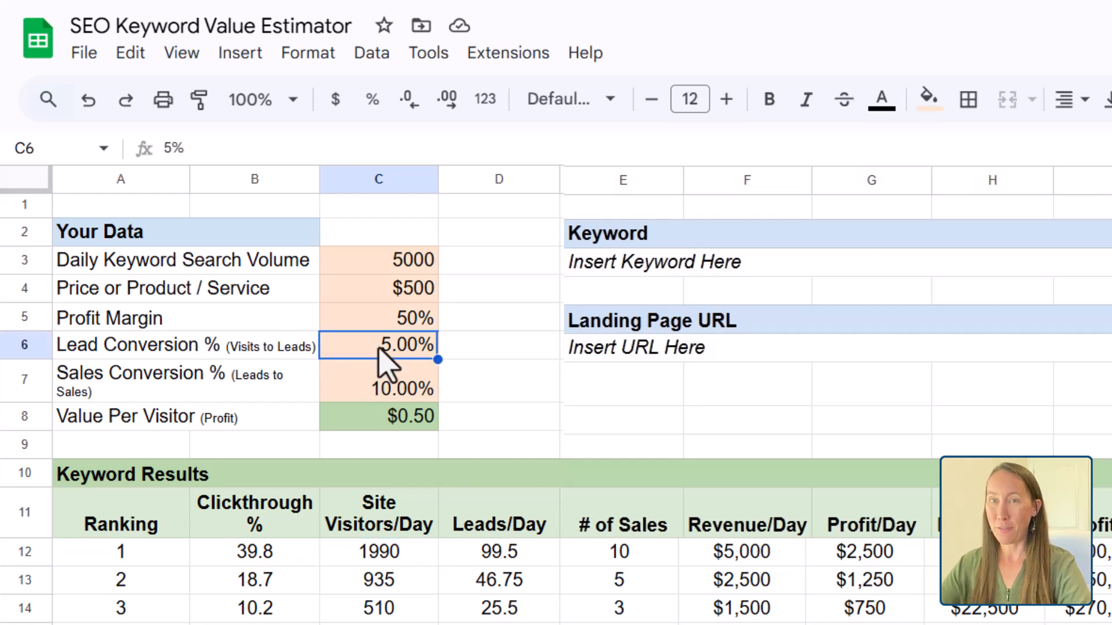
mouse_move(507, 582)
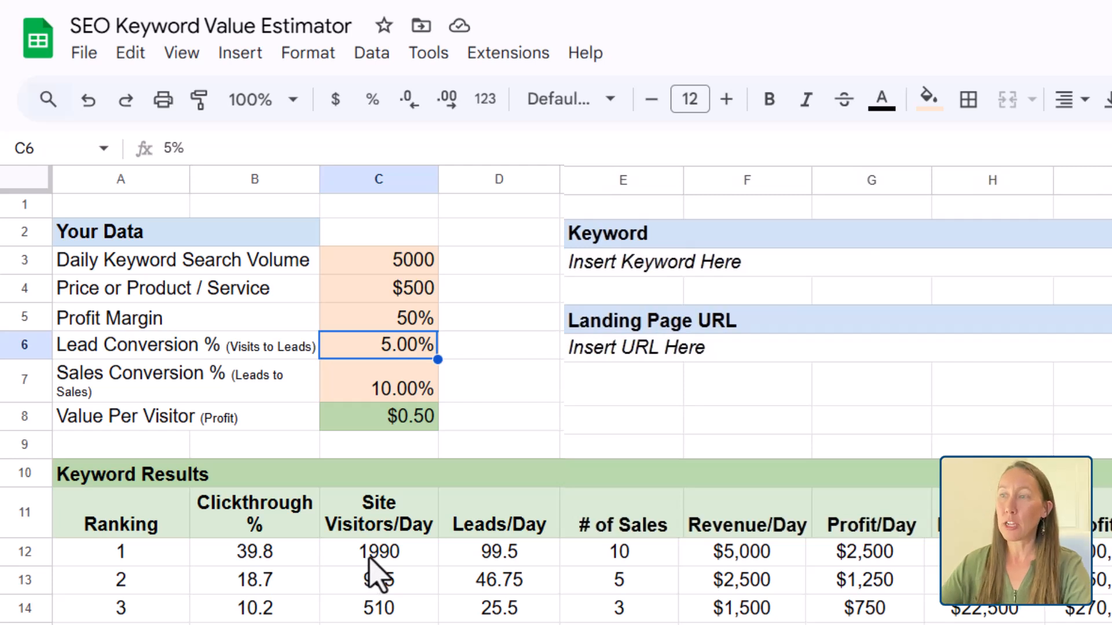
mouse_move(516, 581)
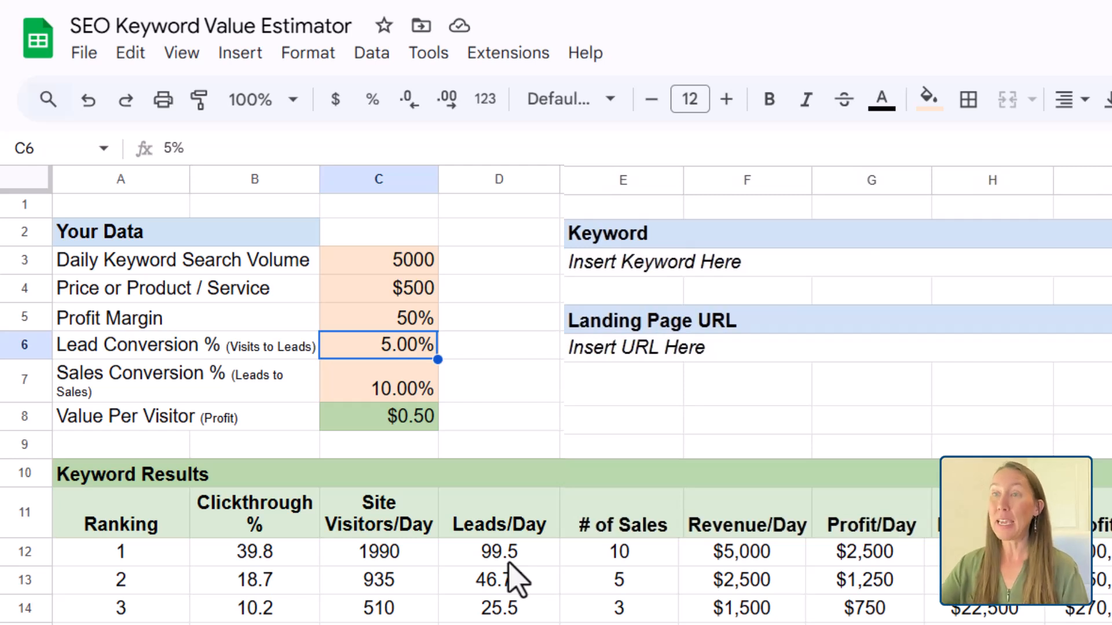
mouse_move(330, 528)
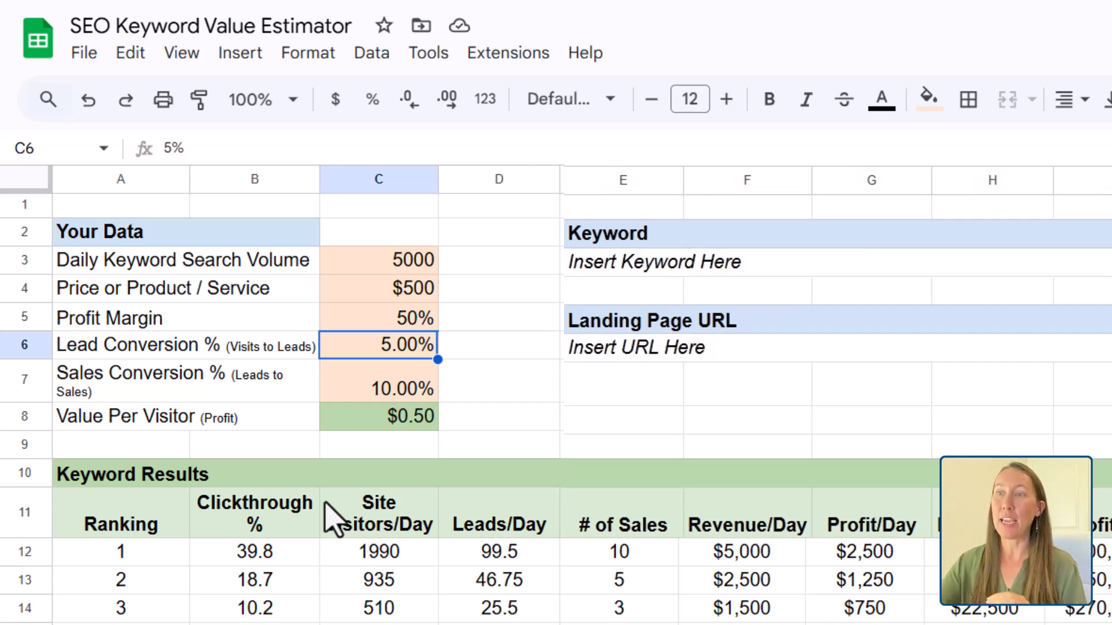
click(145, 381)
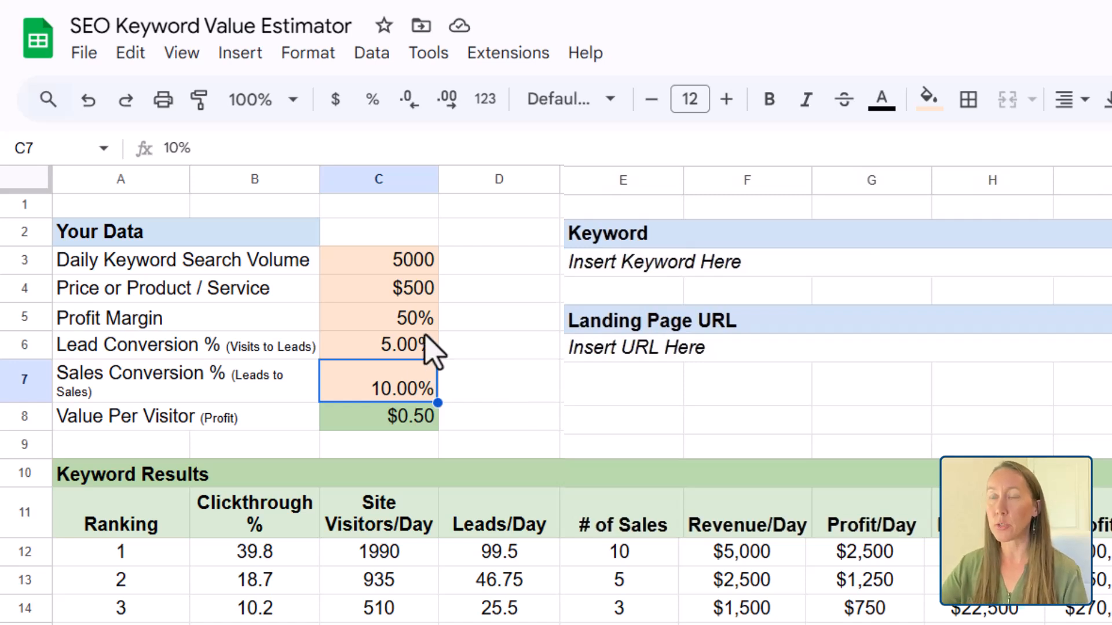
mouse_move(291, 461)
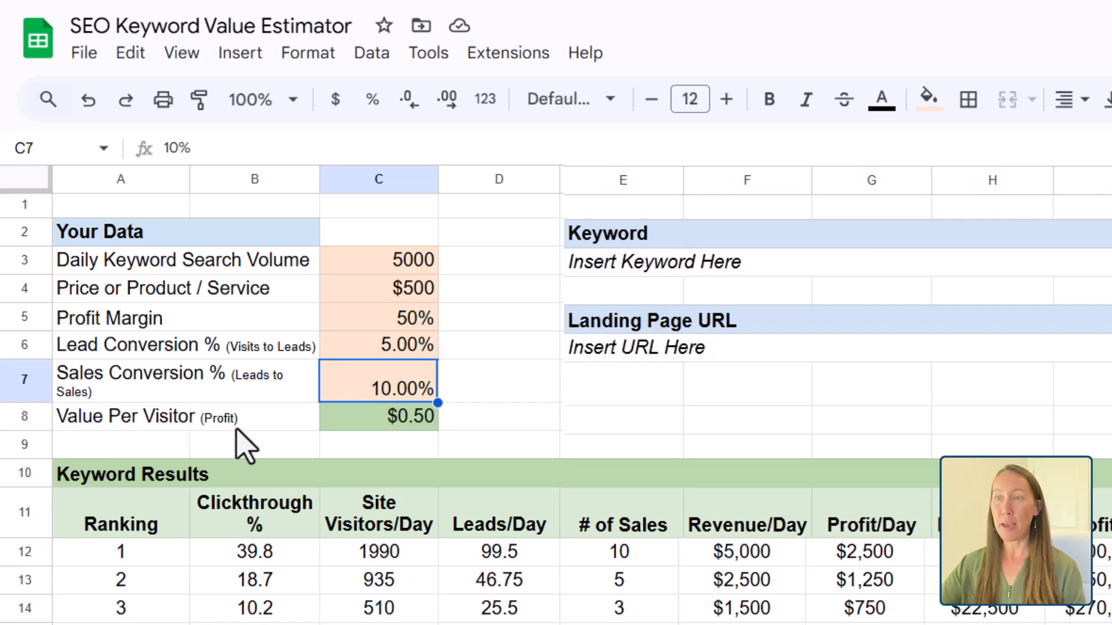
mouse_move(461, 425)
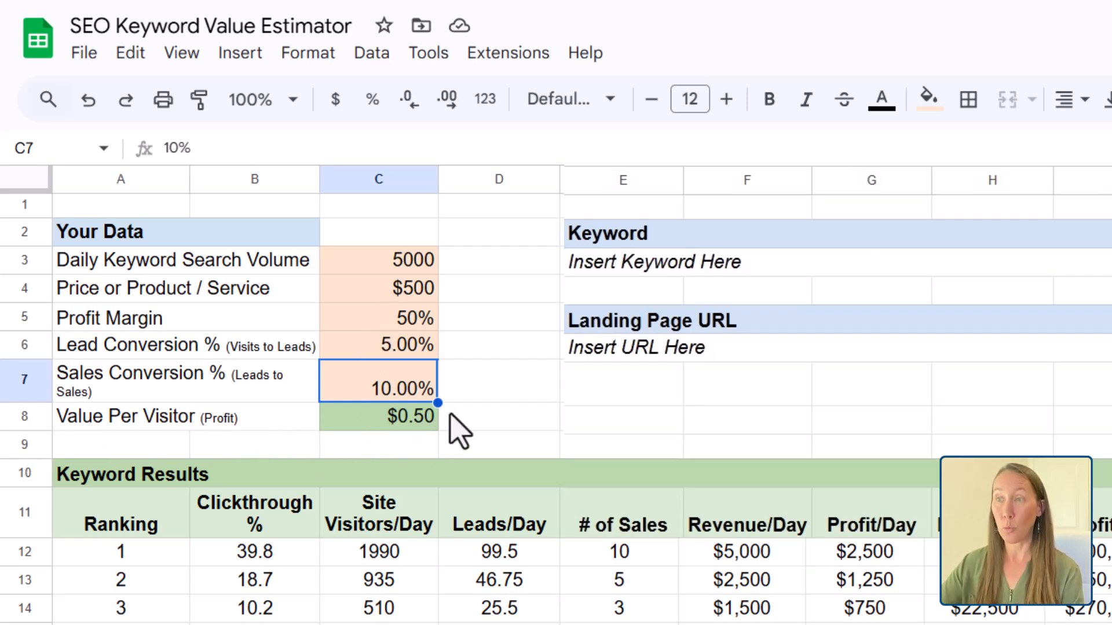
click(378, 551)
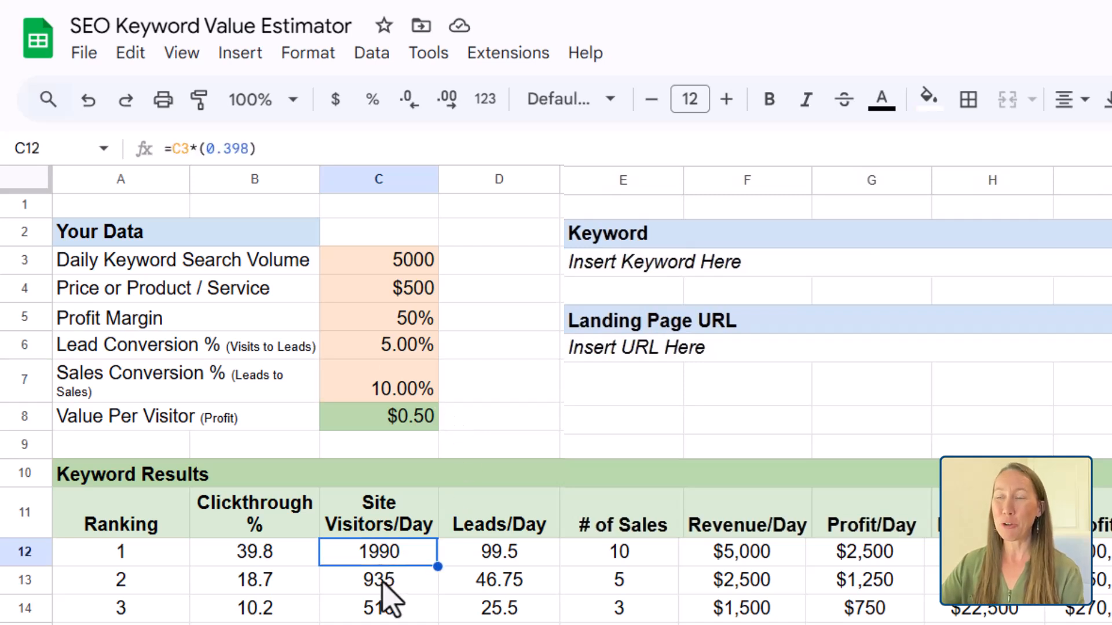
mouse_move(401, 469)
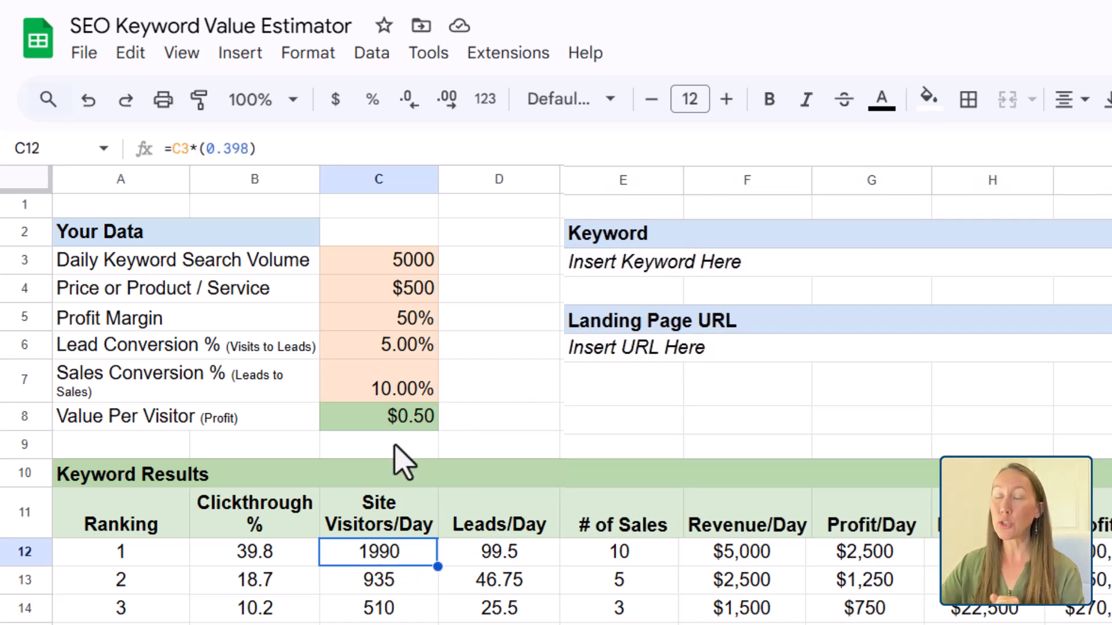
mouse_move(414, 447)
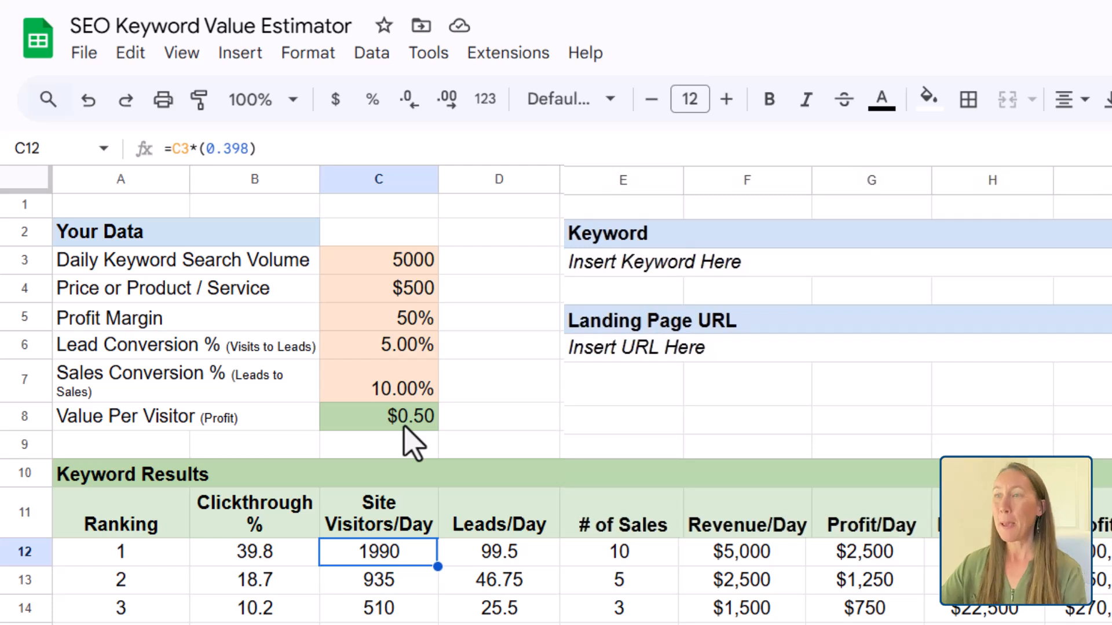
mouse_move(440, 454)
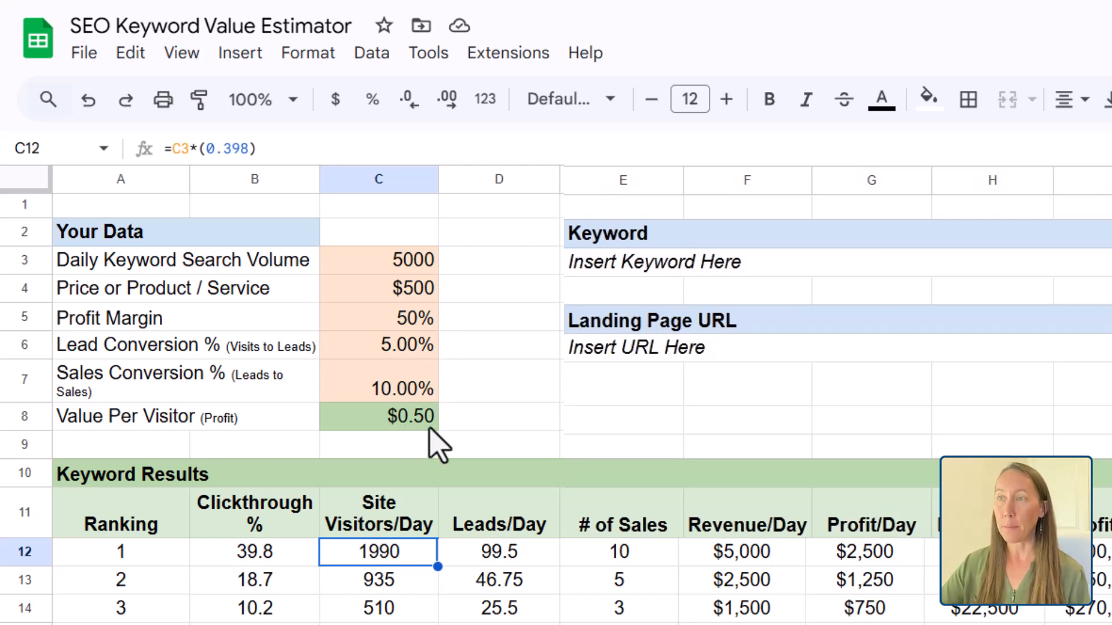
mouse_move(681, 81)
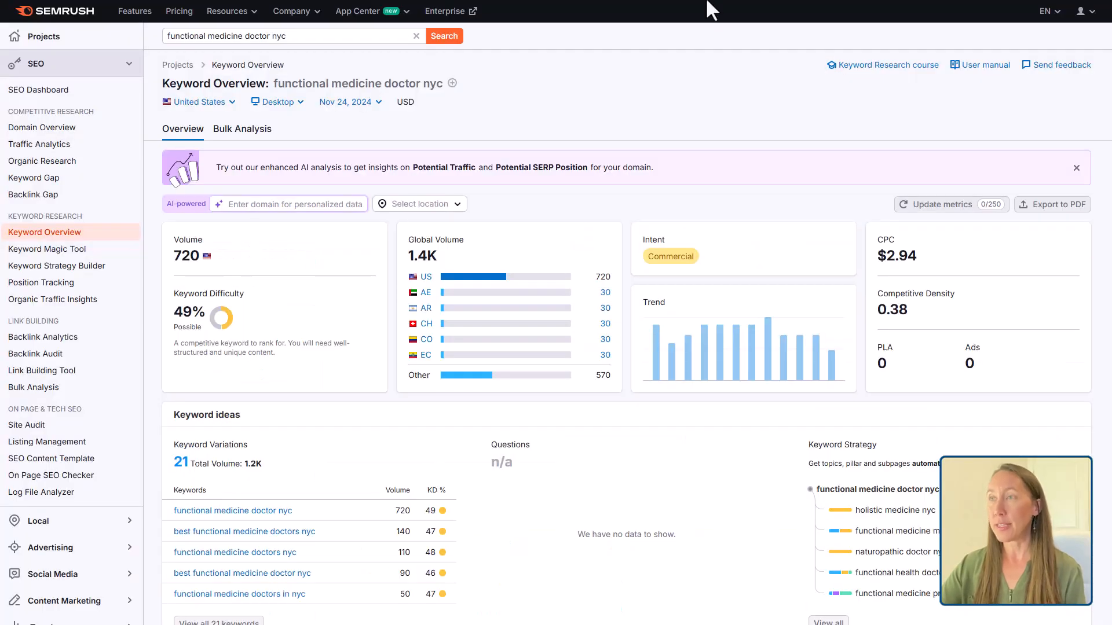
mouse_move(743, 85)
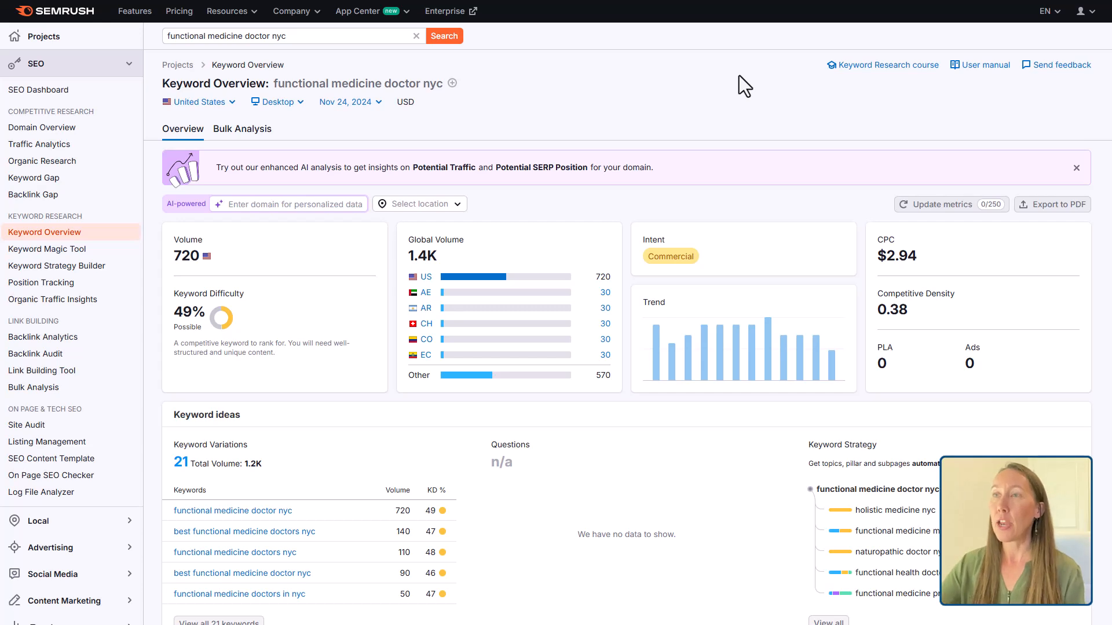
Look up 'functional medicine doctor nyc' in Semrush and select its 720 monthly US volume
triple_click(259, 36)
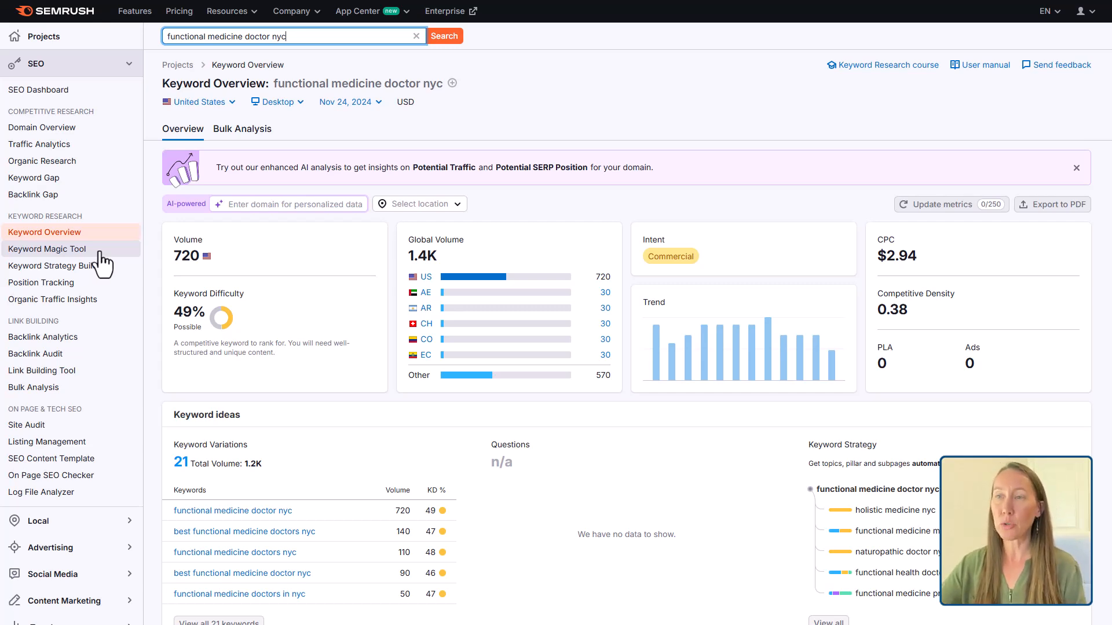
mouse_move(132, 240)
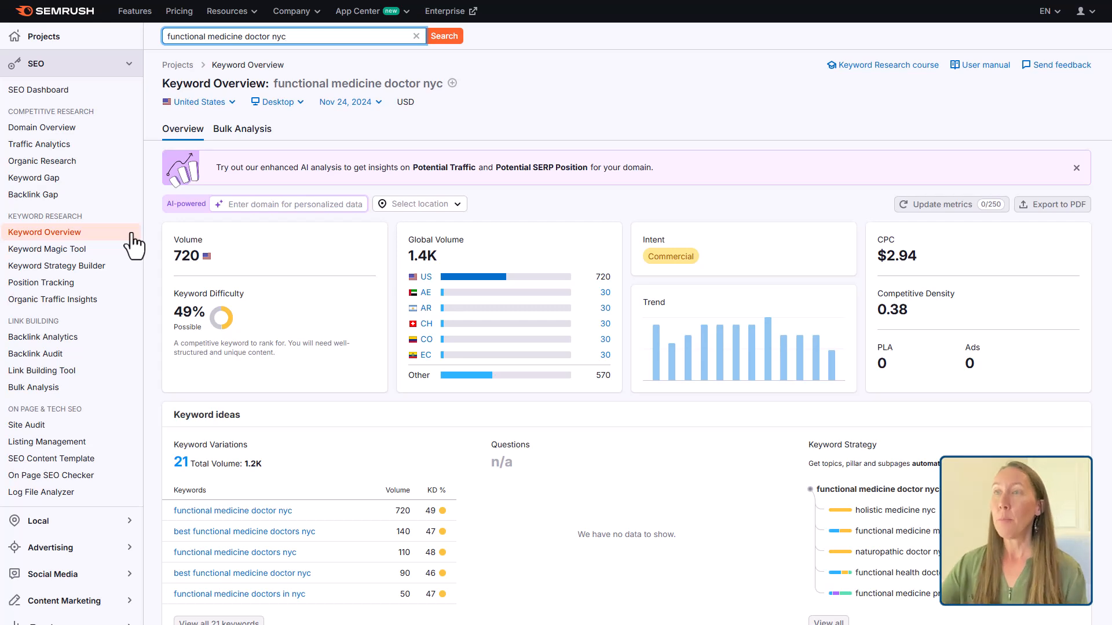
mouse_move(571, 148)
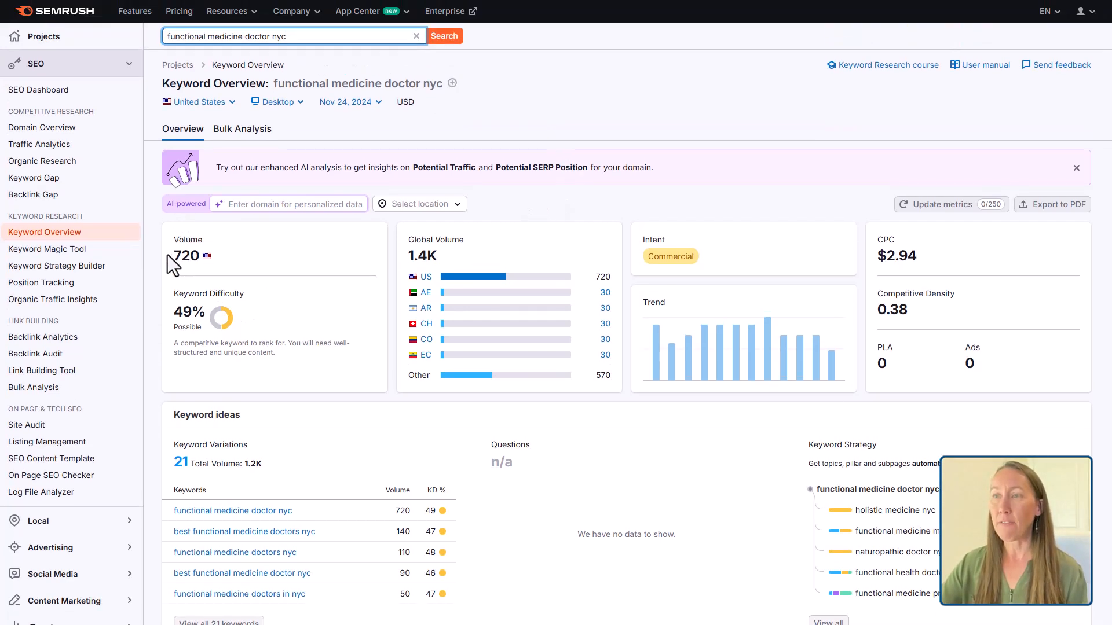
double_click(185, 36)
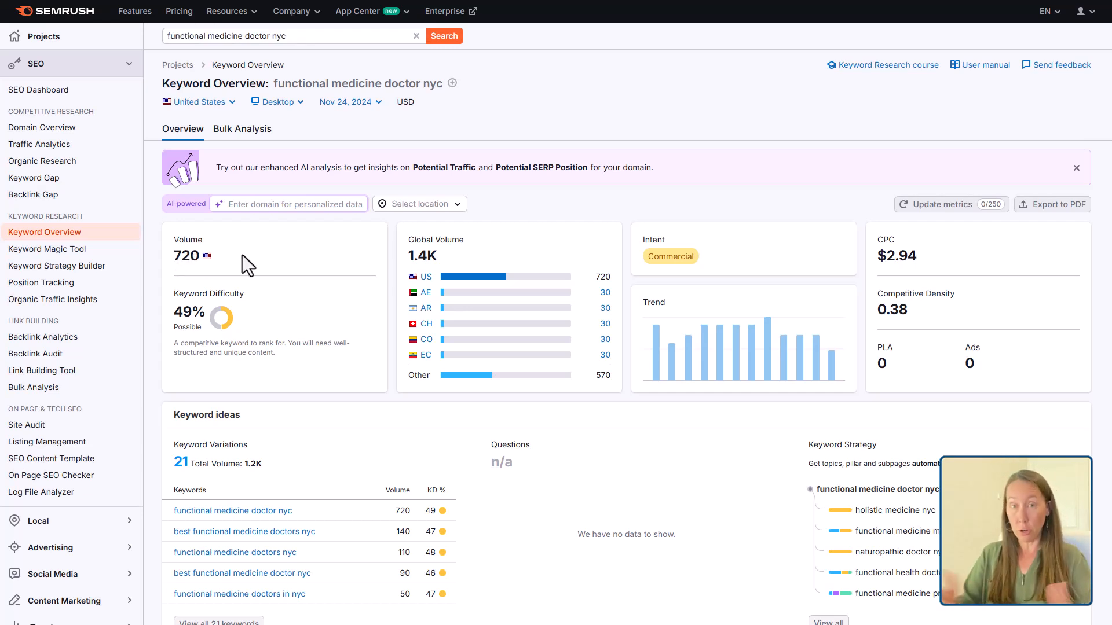
mouse_move(407, 238)
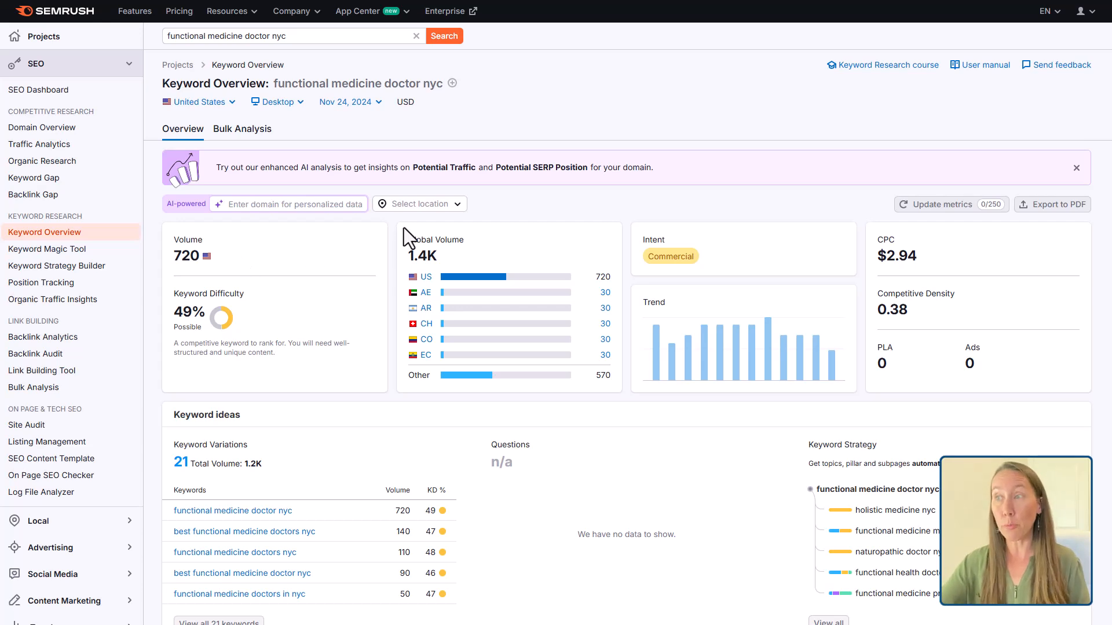
double_click(422, 254)
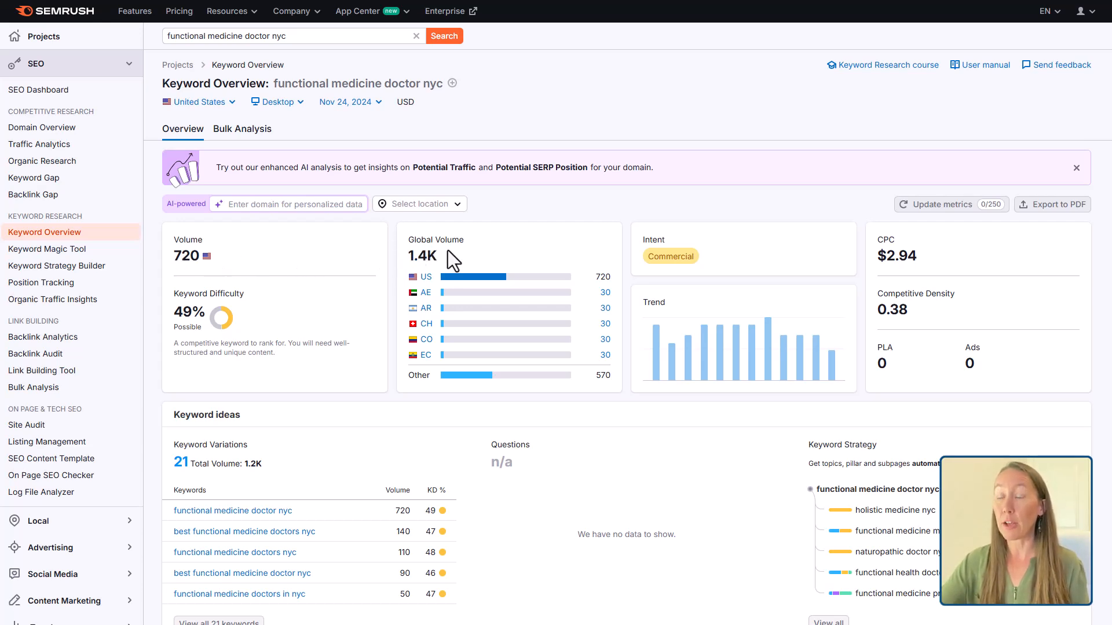
mouse_move(238, 270)
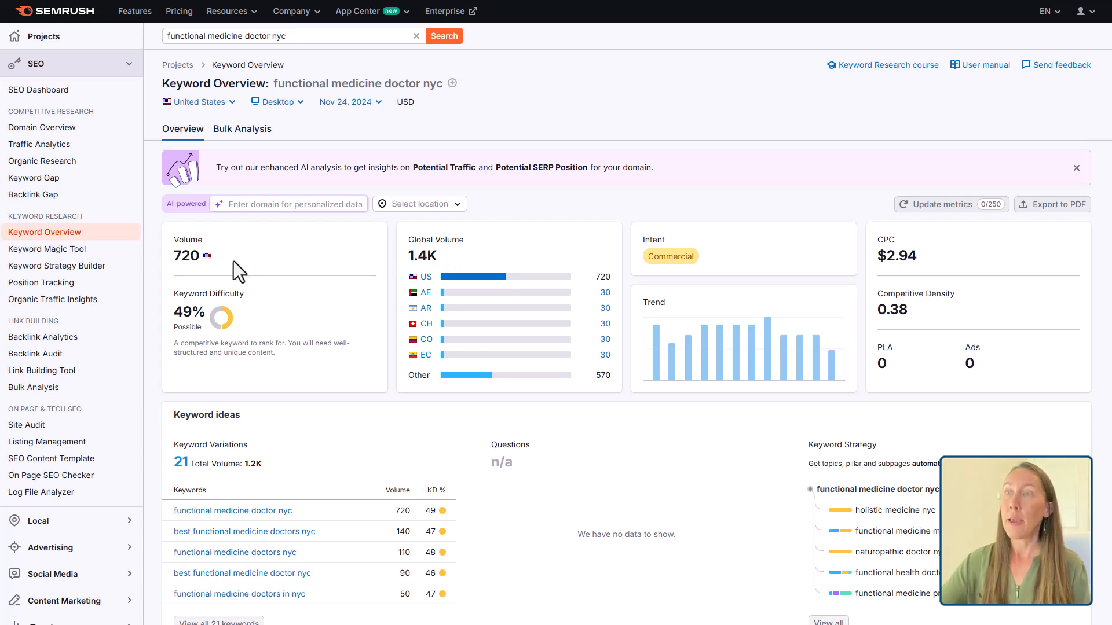
double_click(186, 255)
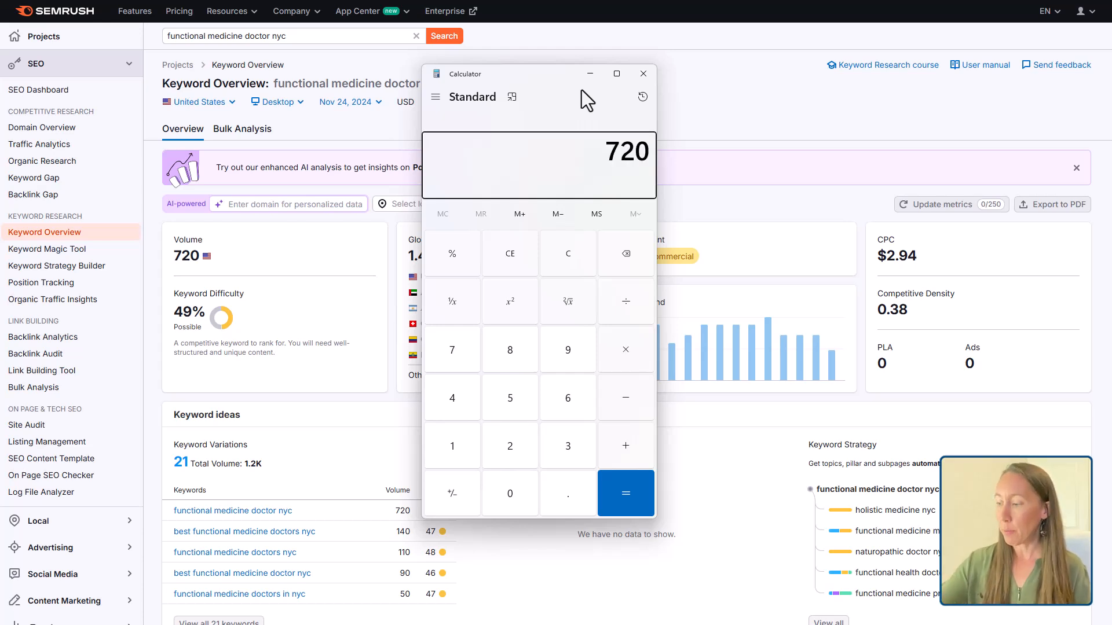
Divide the 720 monthly searches by 30 to get a daily figure of 24
click(626, 493)
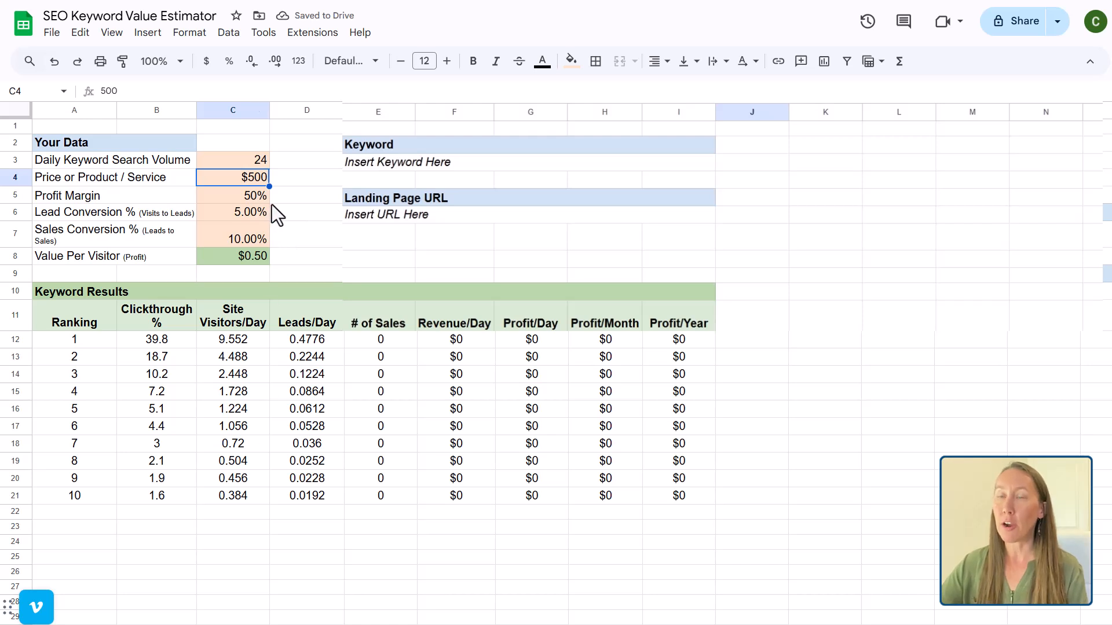
Enter price $700, profit margin 60% and lead conversion 20% in the estimator inputs
click(233, 160)
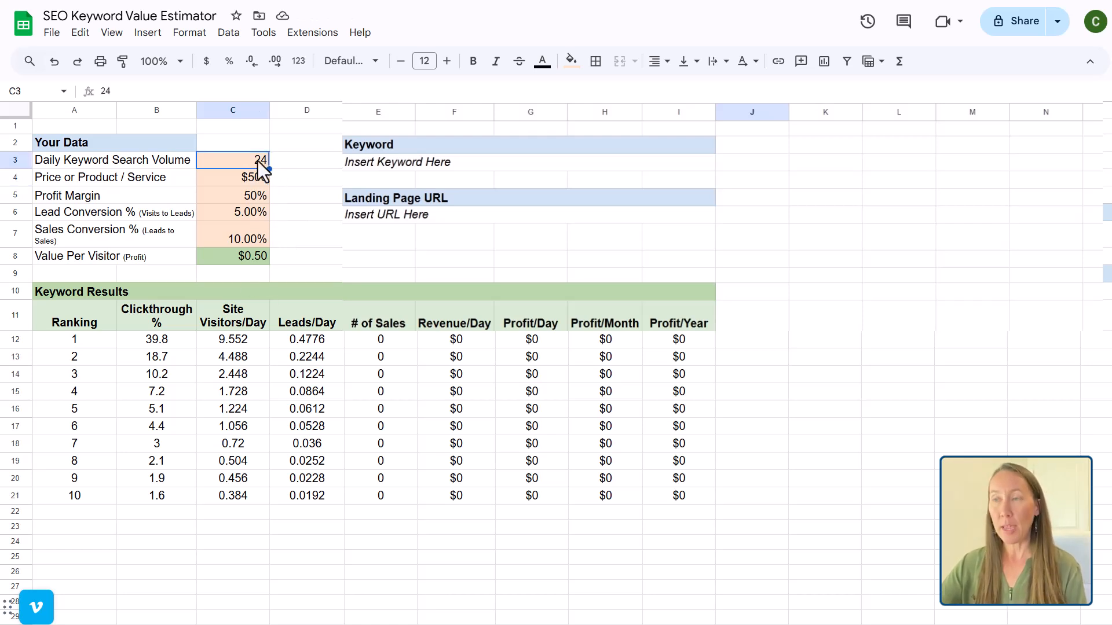
mouse_move(321, 204)
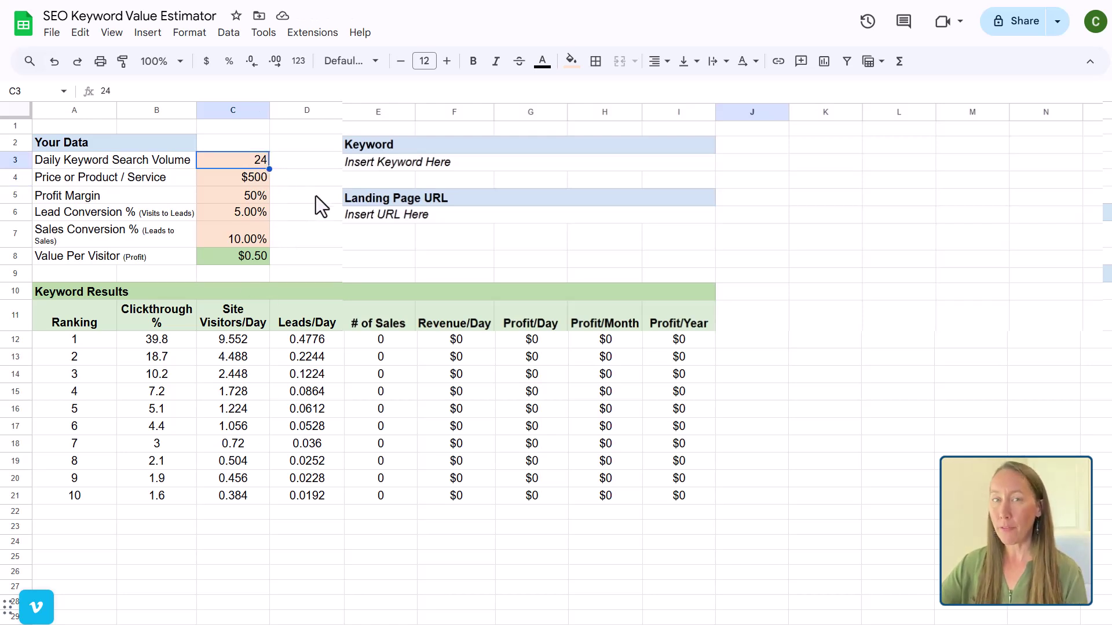
mouse_move(332, 276)
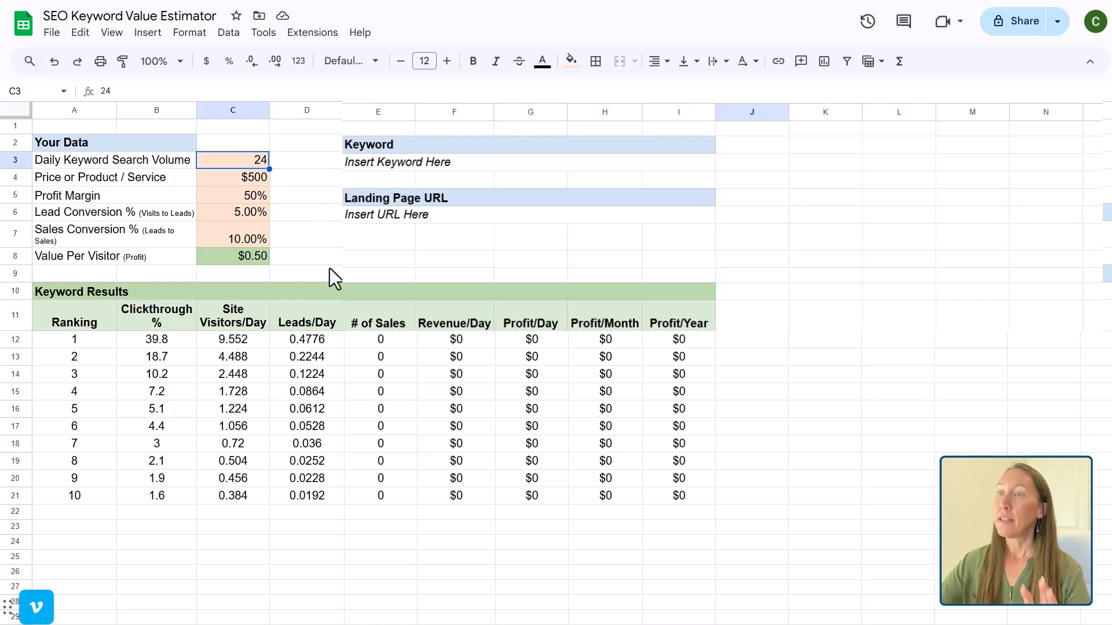
mouse_move(269, 176)
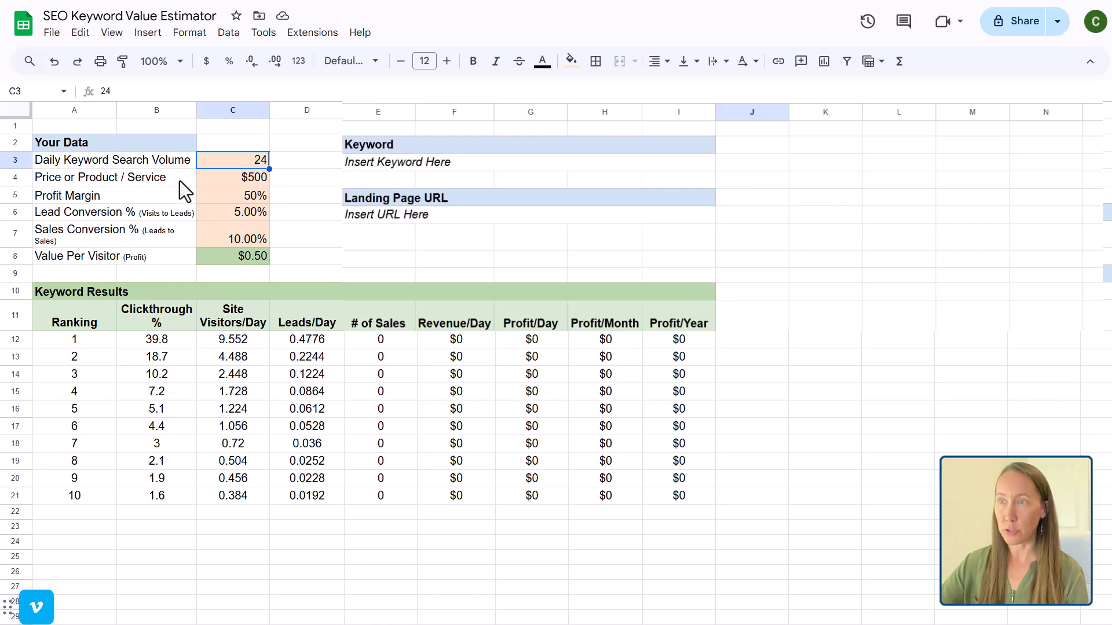
click(233, 177)
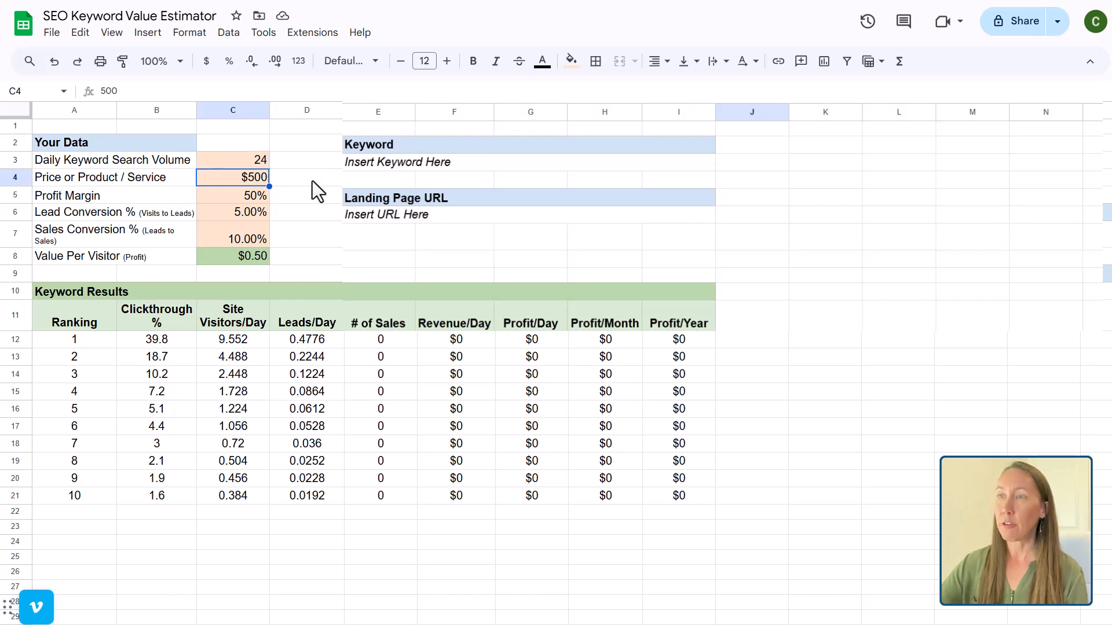
text(700)
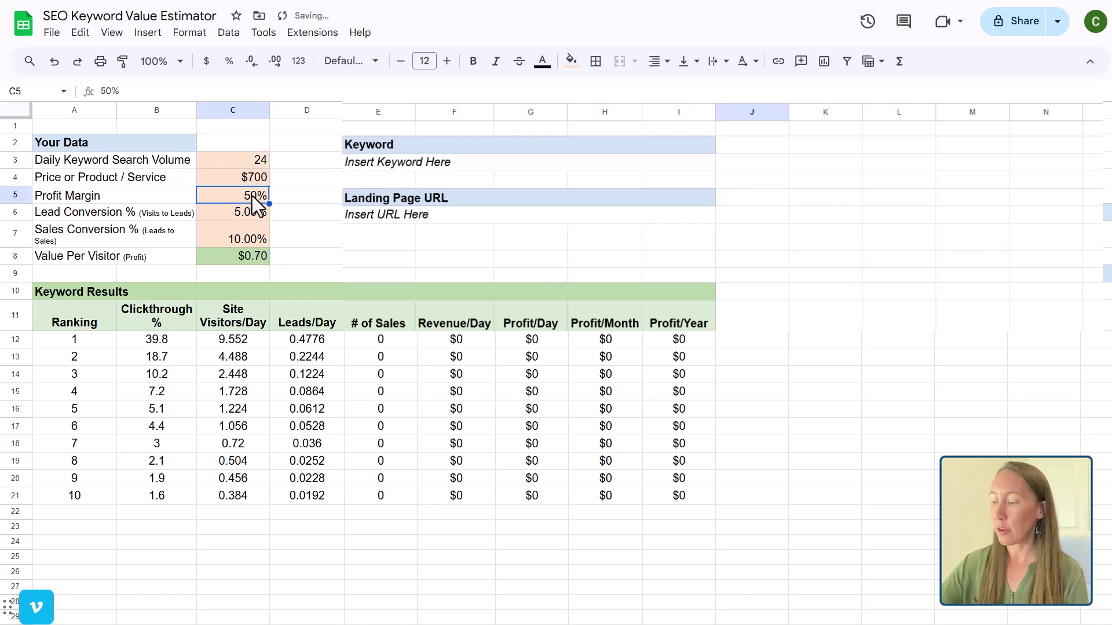
text(60%)
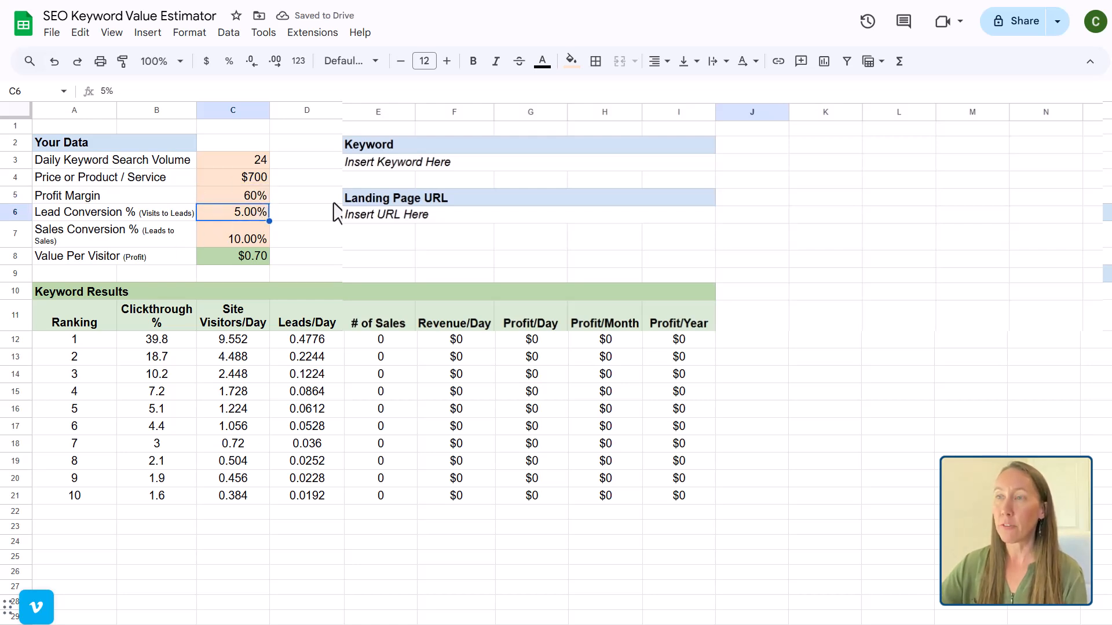
text(20%)
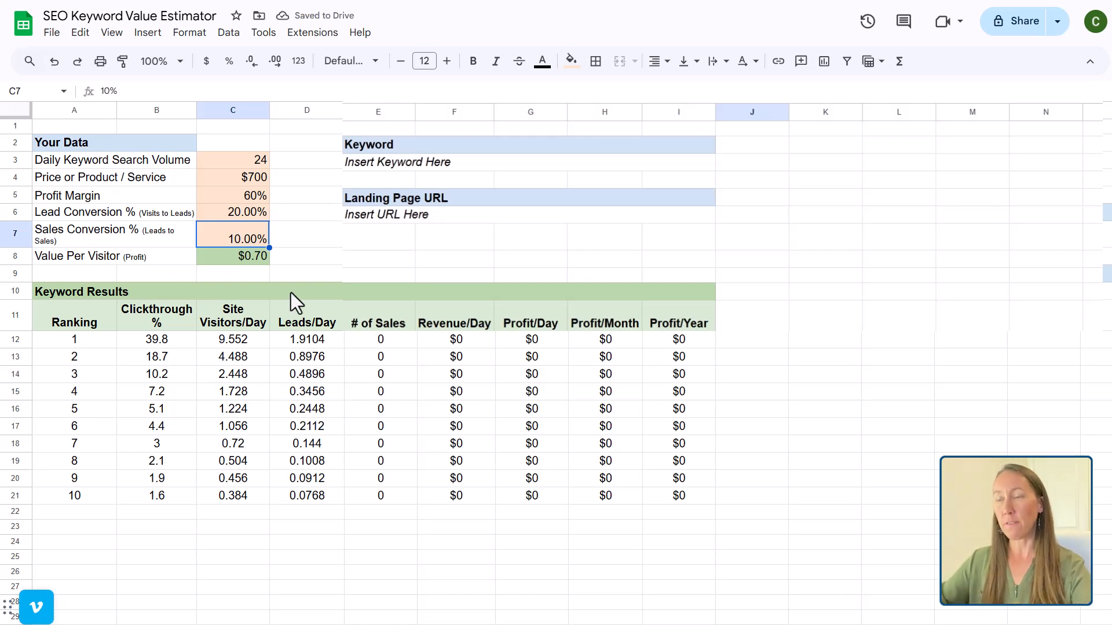
mouse_move(232, 221)
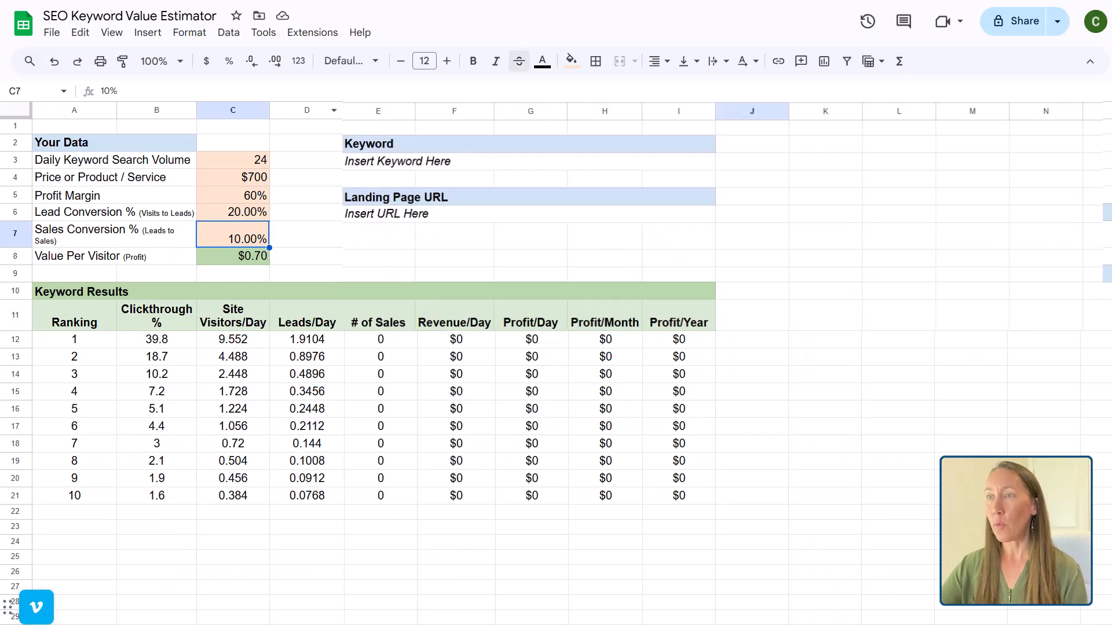
Change daily search volume to 2000 and move to the lead conversion rate input
click(233, 160)
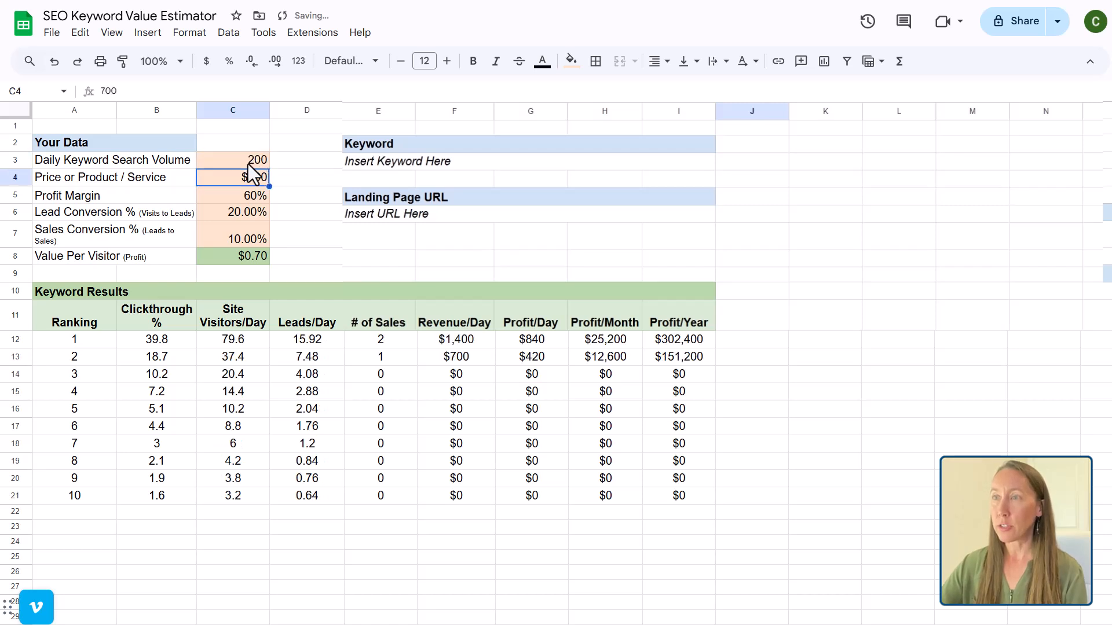
text(2000)
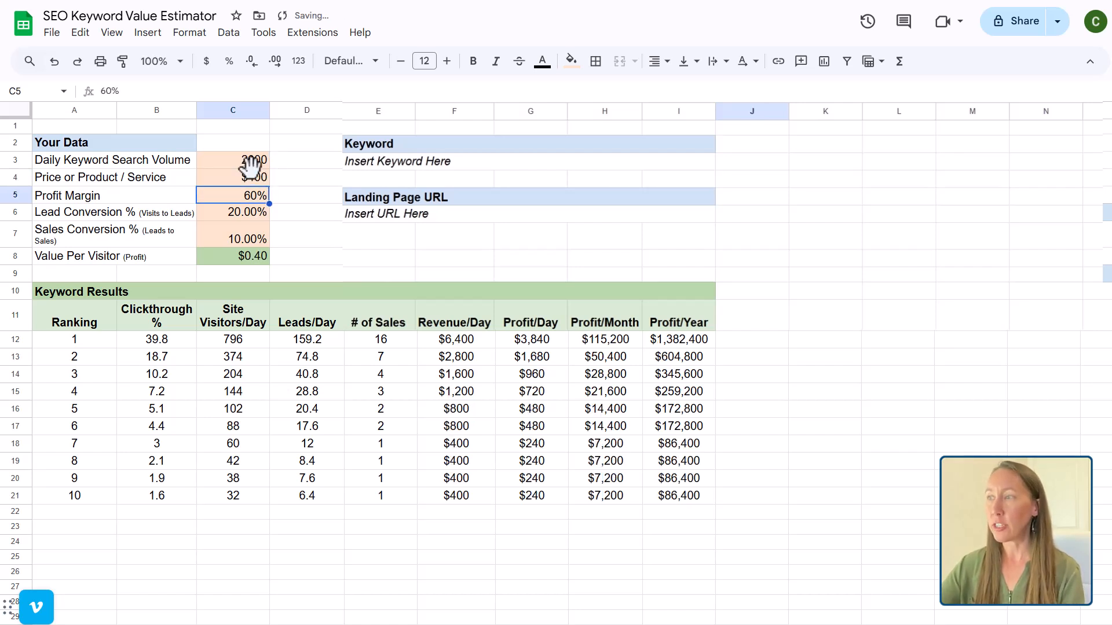
click(232, 212)
text(10)
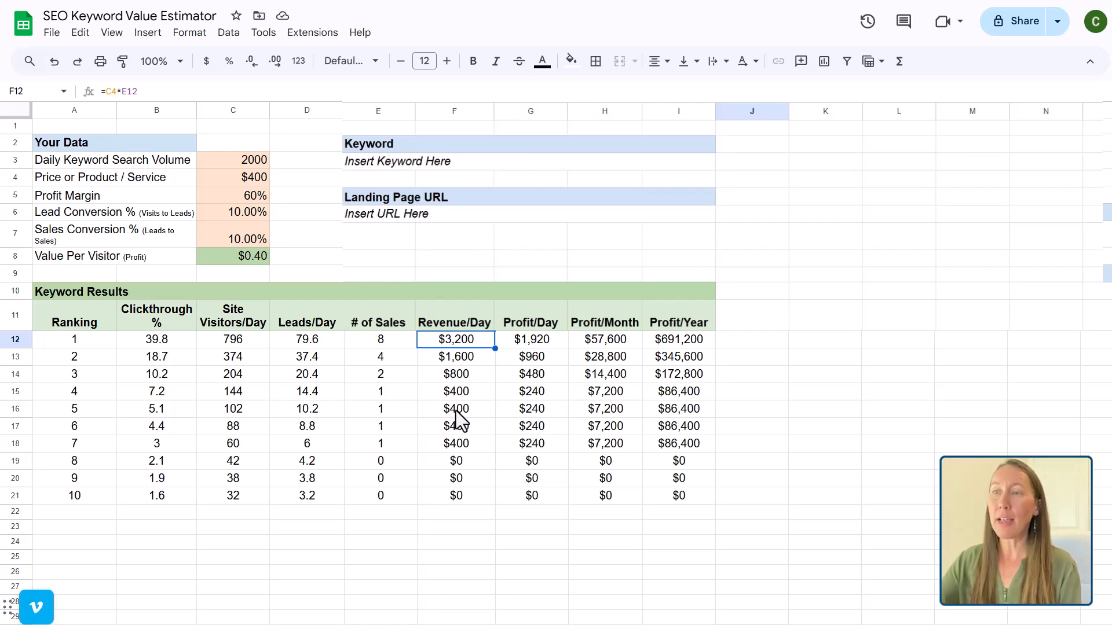
mouse_move(320, 461)
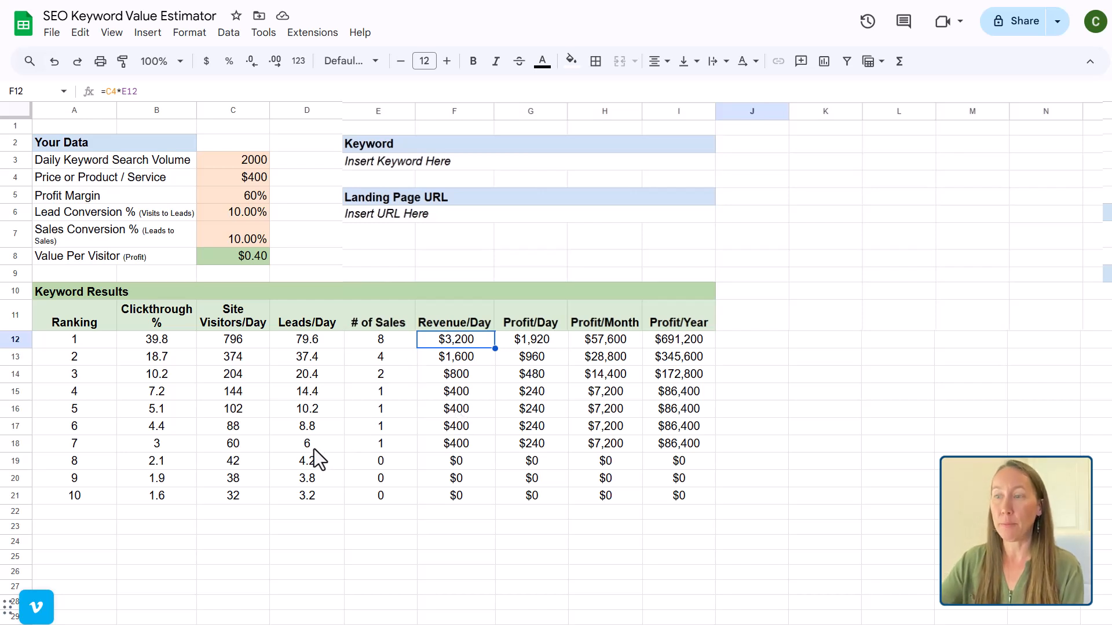
mouse_move(152, 405)
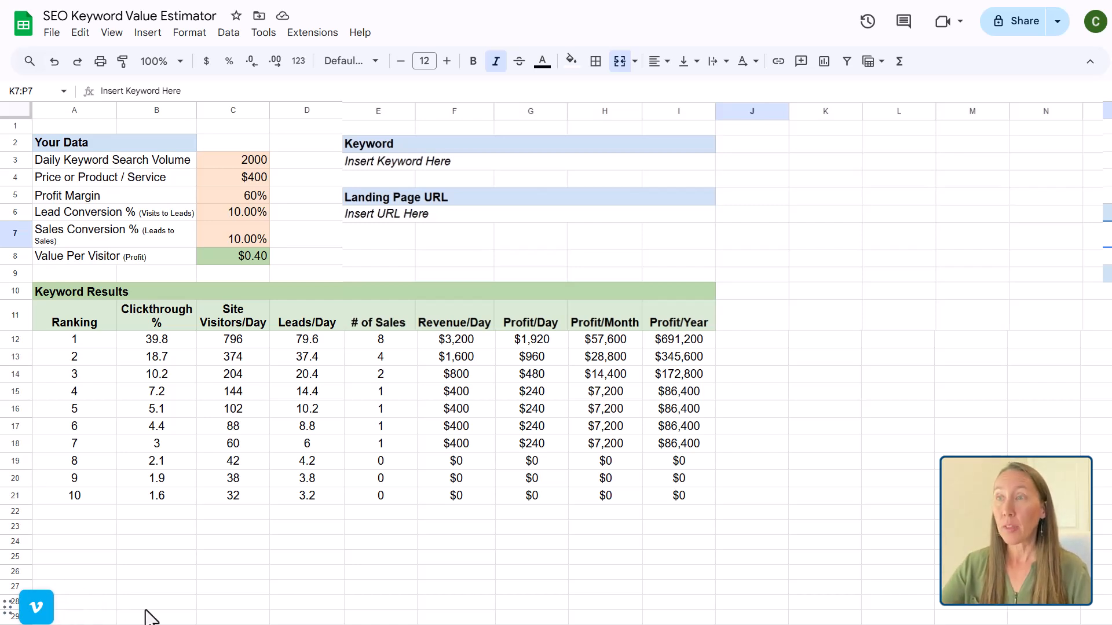
Set lead conversion to 15% and enter 20 for the sales conversion rate
click(233, 195)
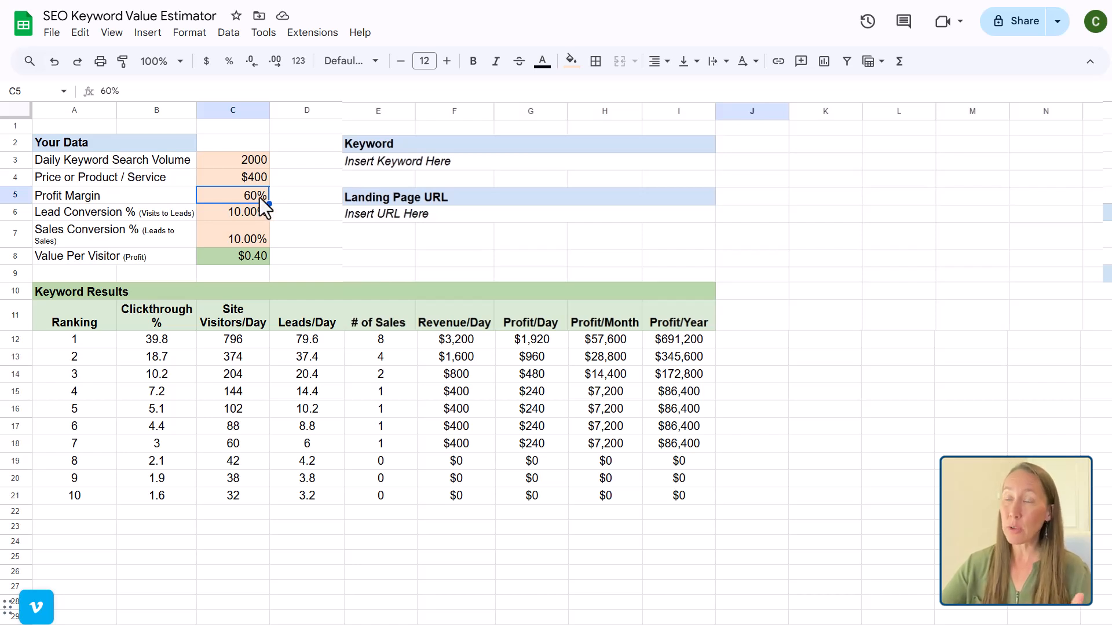
mouse_move(278, 220)
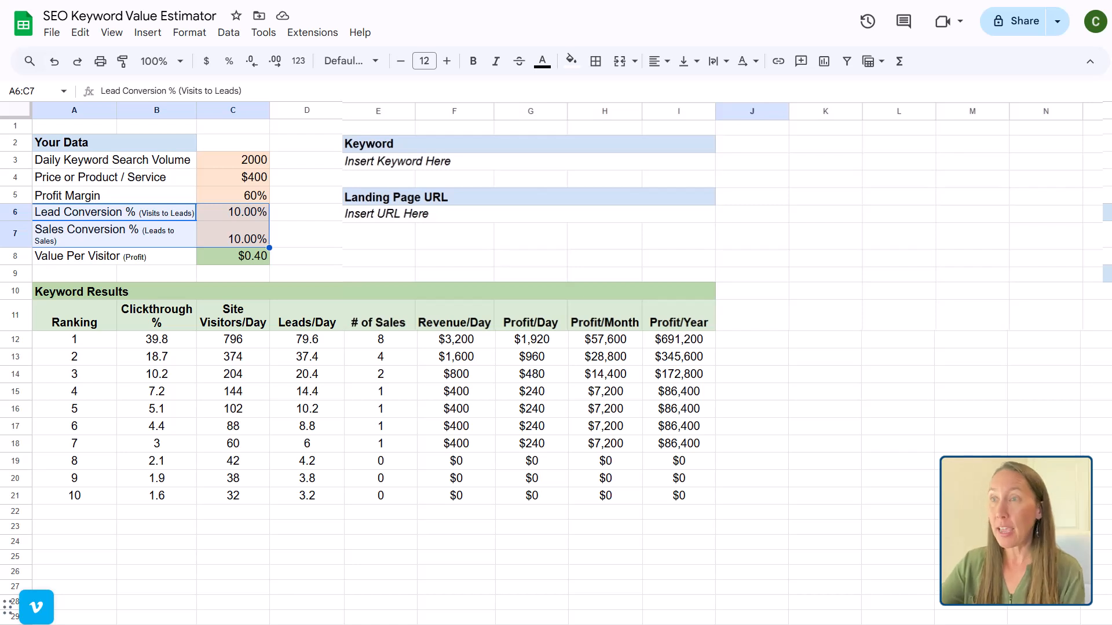
click(232, 211)
text(3)
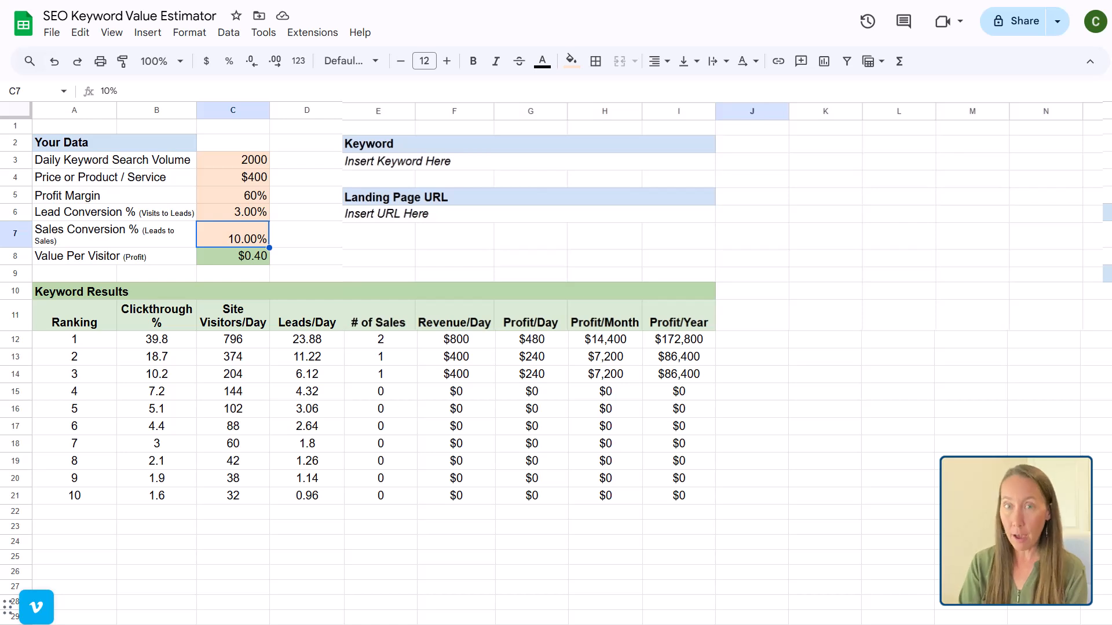
mouse_move(235, 245)
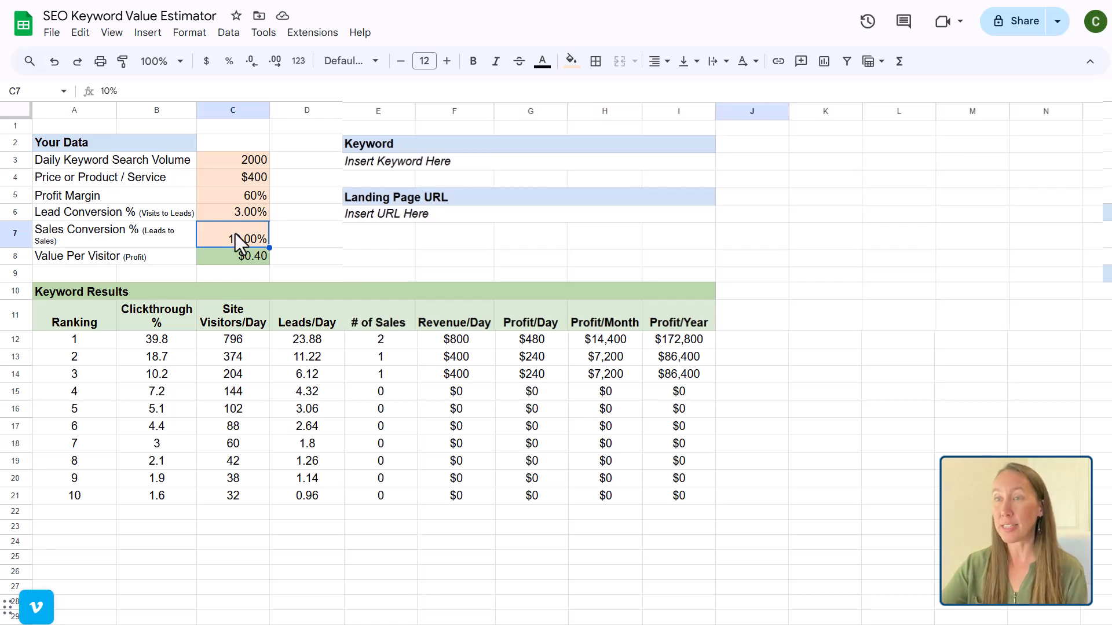
click(233, 212)
text(15)
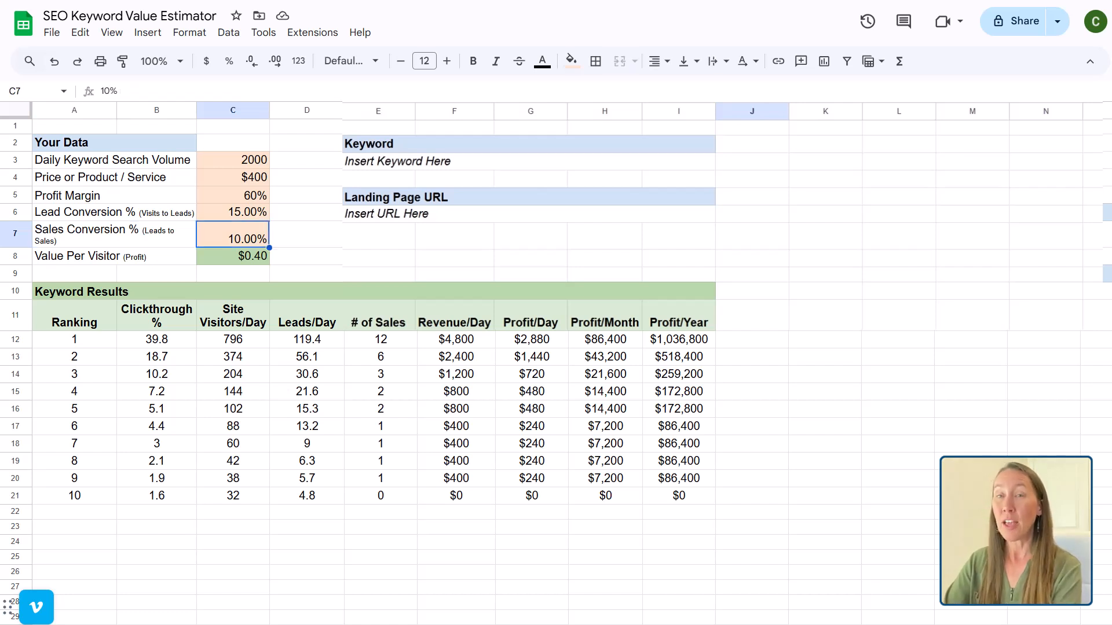
text(20%)
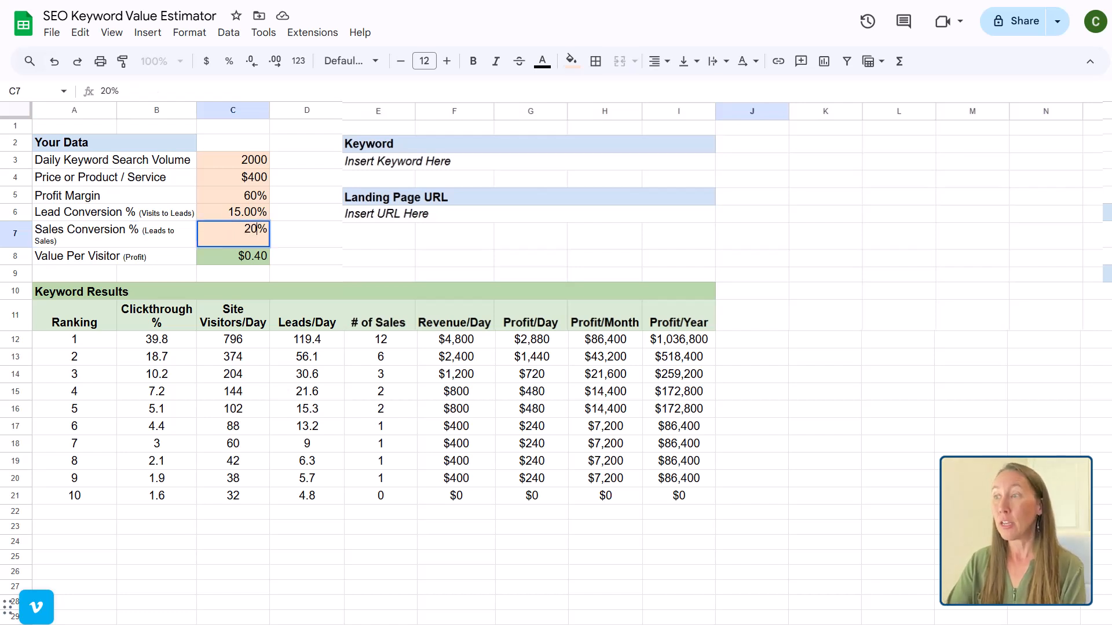